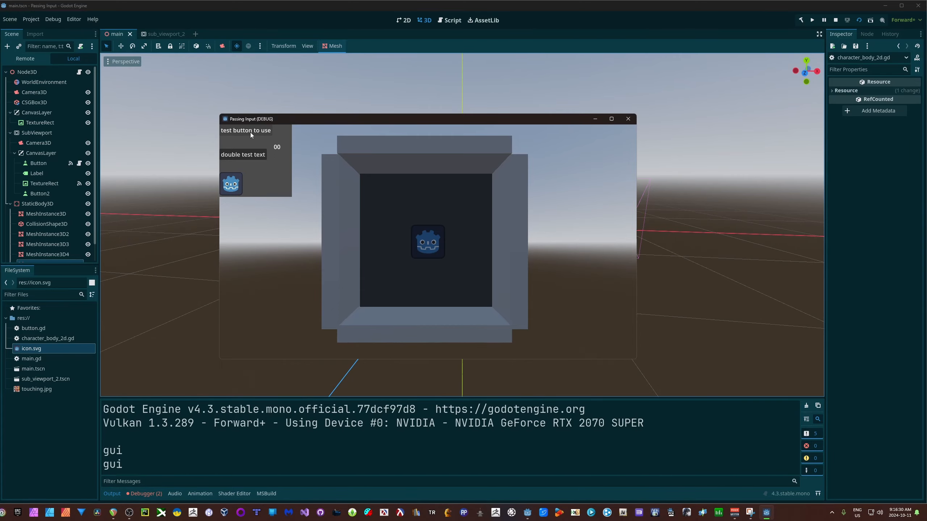
Close the running passing-input game to get back to the main 3D scene.
{"action": "left_click", "coordinate": [245, 130]}
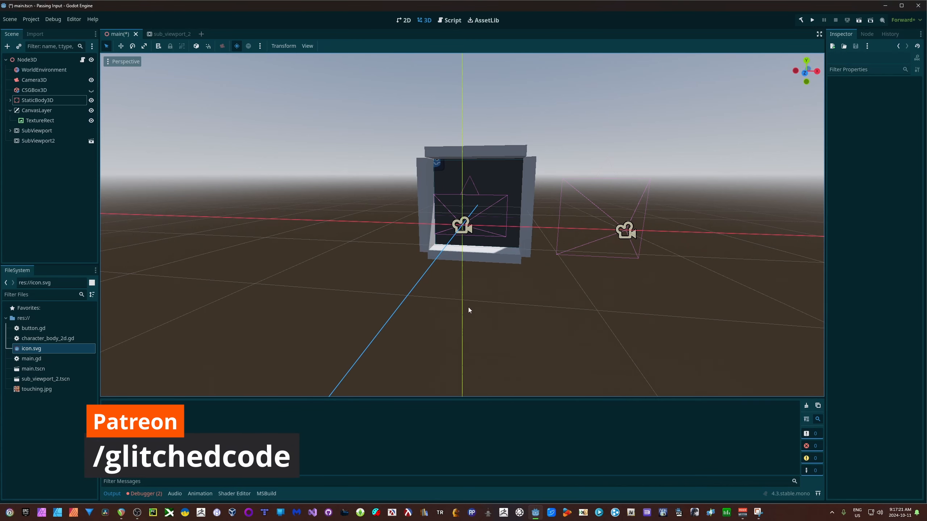
{"action": "mouse_move", "coordinate": [423, 266]}
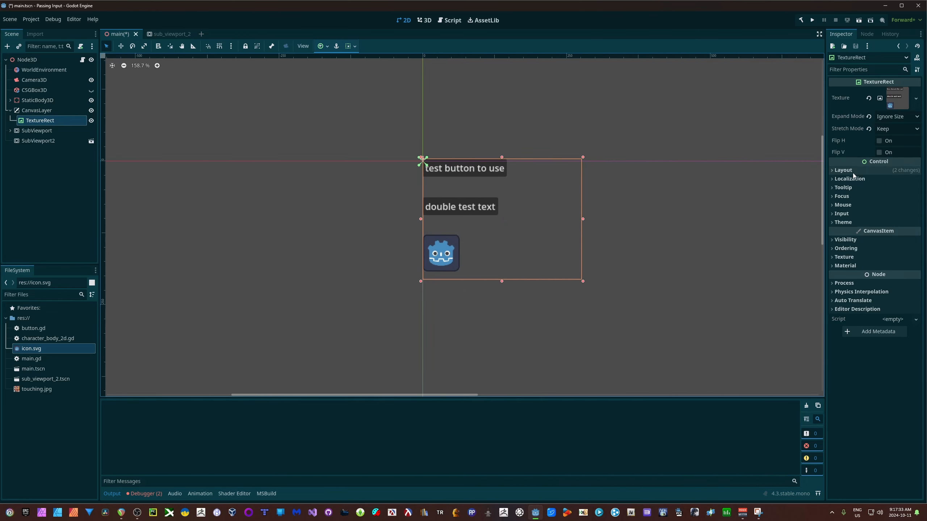
Review the TextureRect's layout and viewport texture, then inspect the 200×200 SubViewport.
{"action": "left_click", "coordinate": [843, 170]}
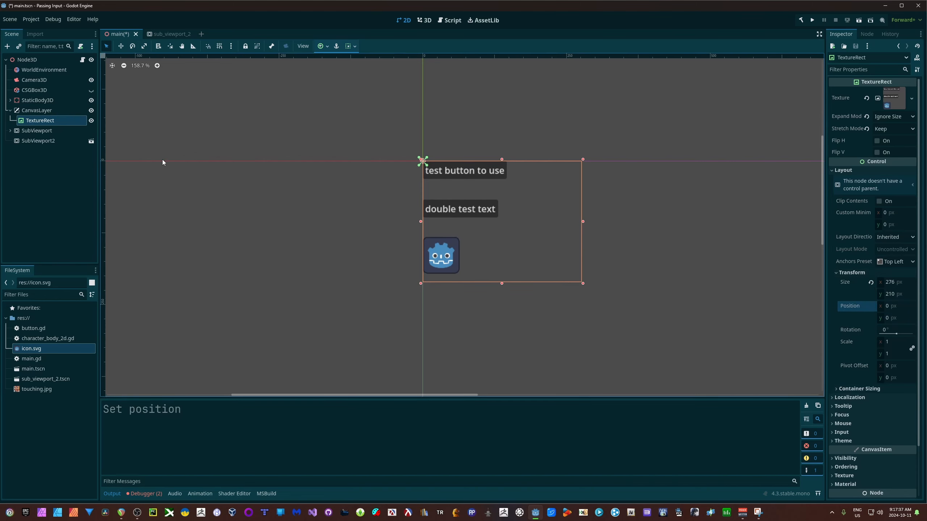
{"action": "mouse_move", "coordinate": [790, 282]}
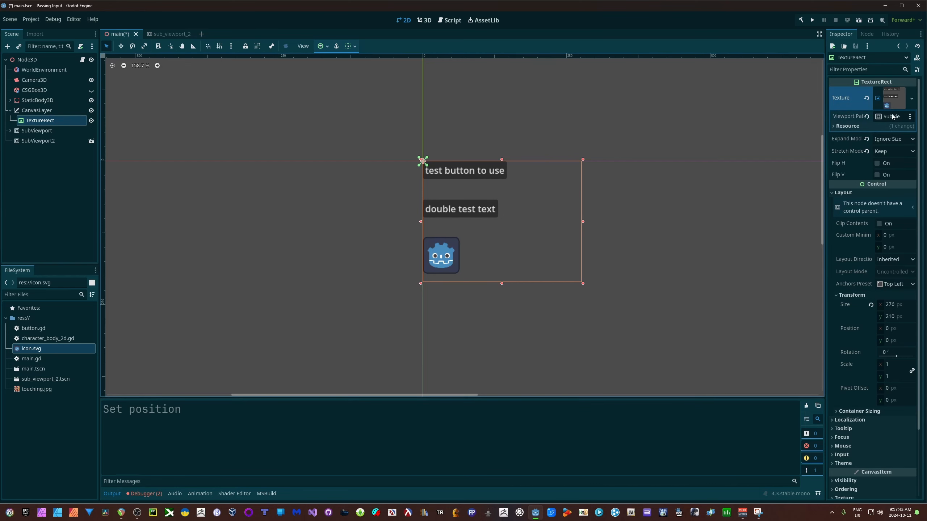
{"action": "mouse_move", "coordinate": [890, 117]}
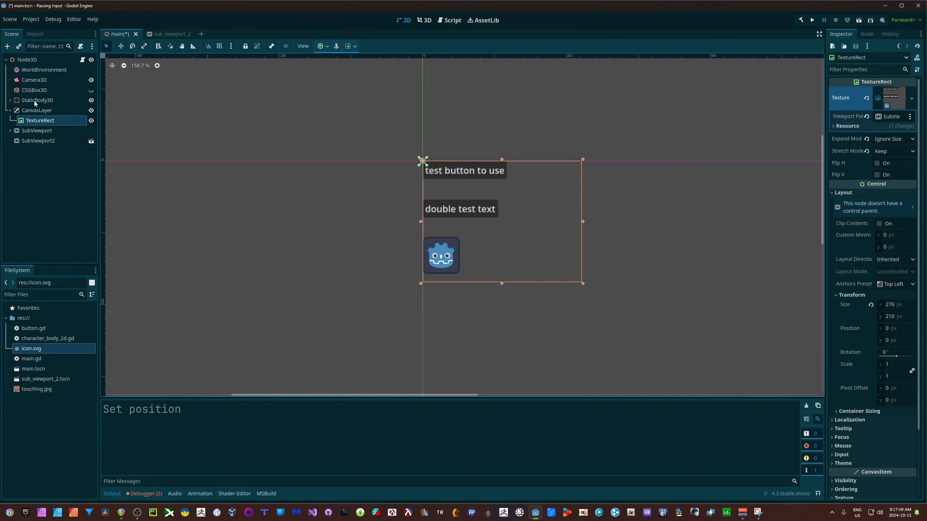
{"action": "left_click", "coordinate": [37, 131]}
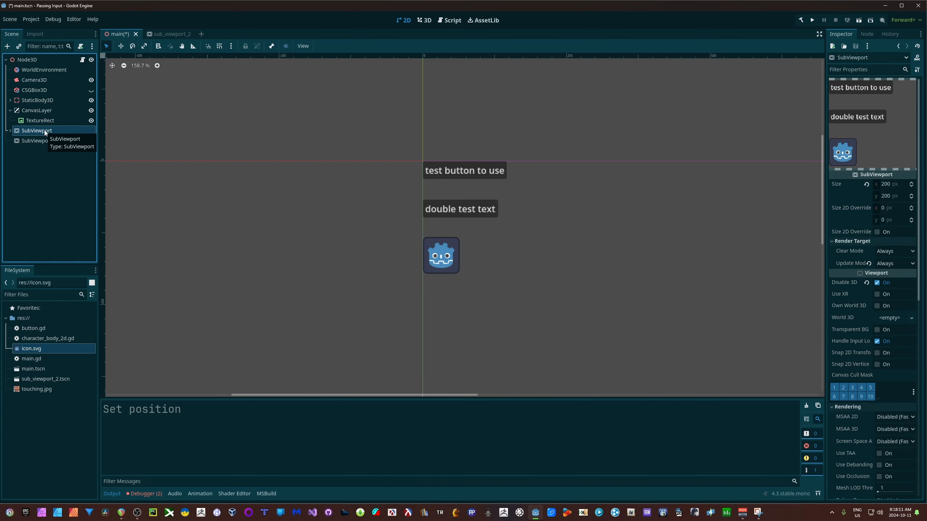
{"action": "mouse_move", "coordinate": [452, 46]}
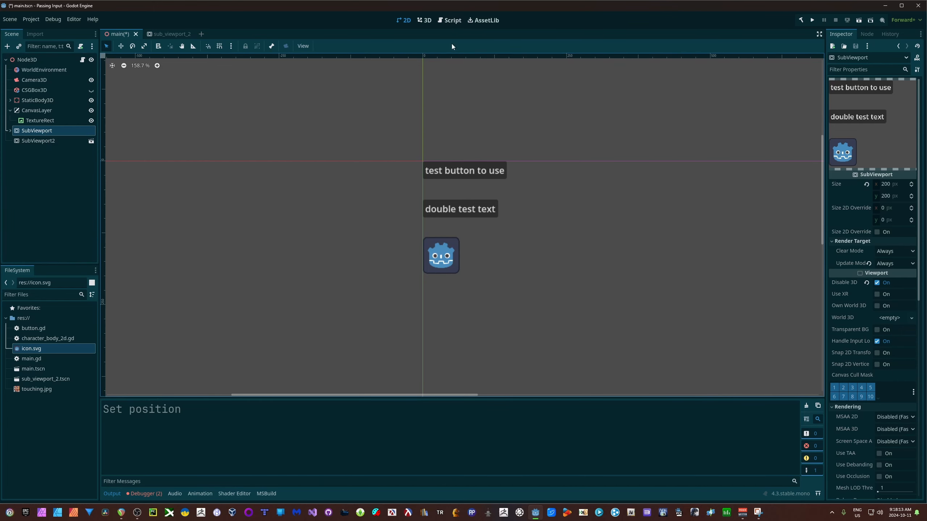
Run and stop the project, then view button.gd's counter and label code.
{"action": "left_click", "coordinate": [812, 20]}
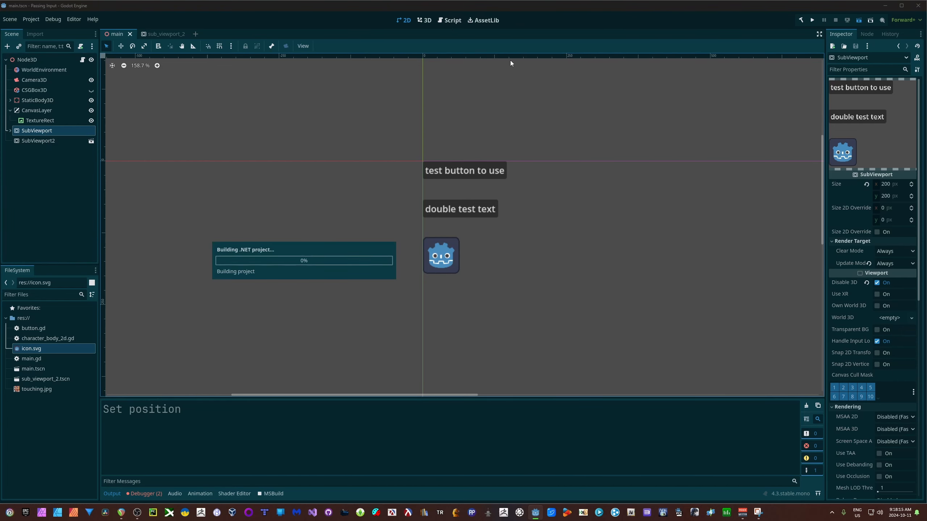
{"action": "left_click", "coordinate": [812, 19]}
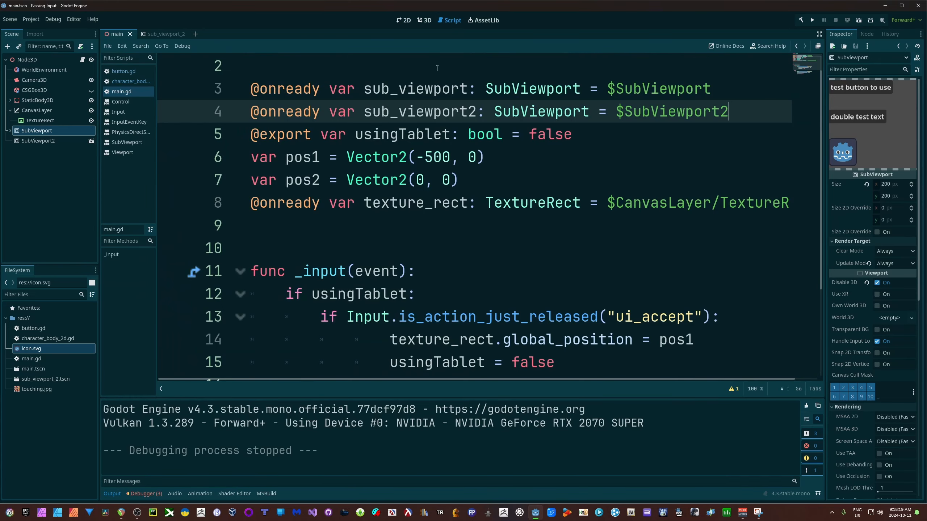
{"action": "left_click", "coordinate": [124, 71]}
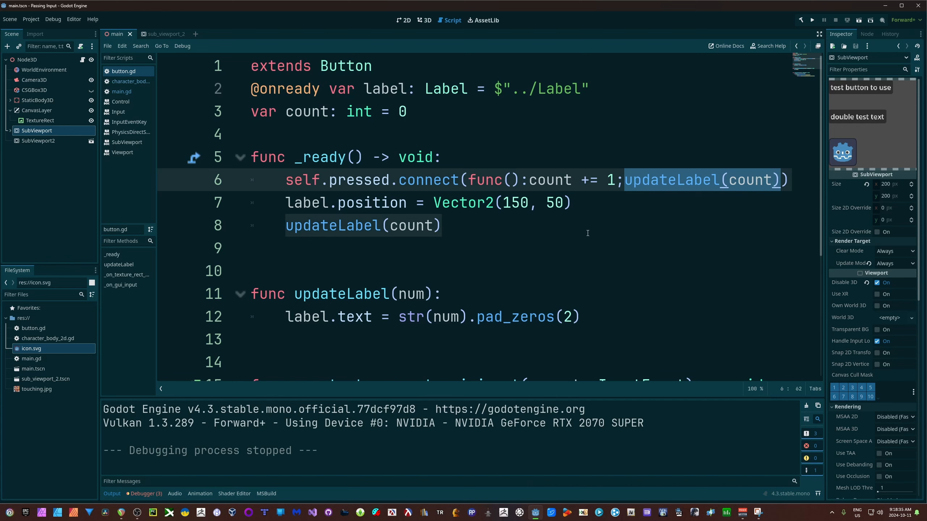
Highlight button.gd's gui input handler that prints the touching image when pressed.
{"action": "scroll", "scroll_direction": "down", "scroll_amount": 3}
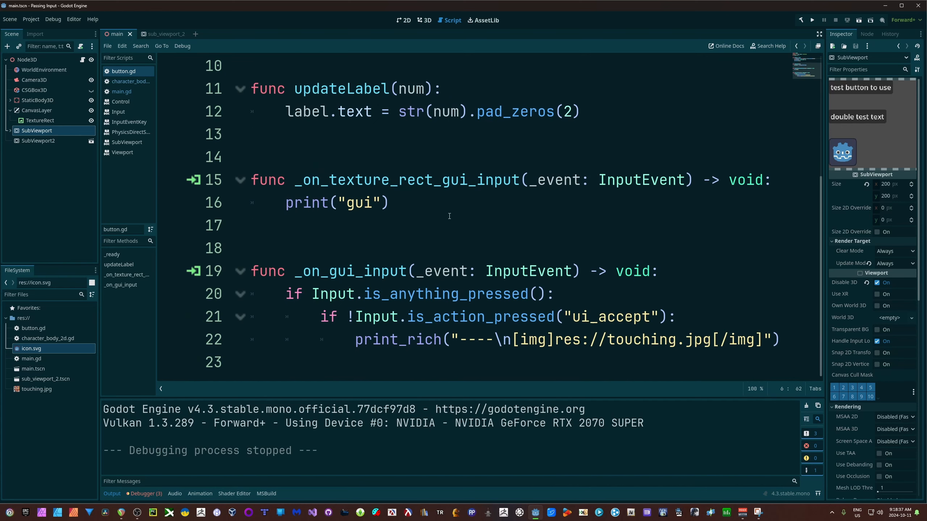
{"action": "scroll", "scroll_direction": "up", "scroll_amount": 3}
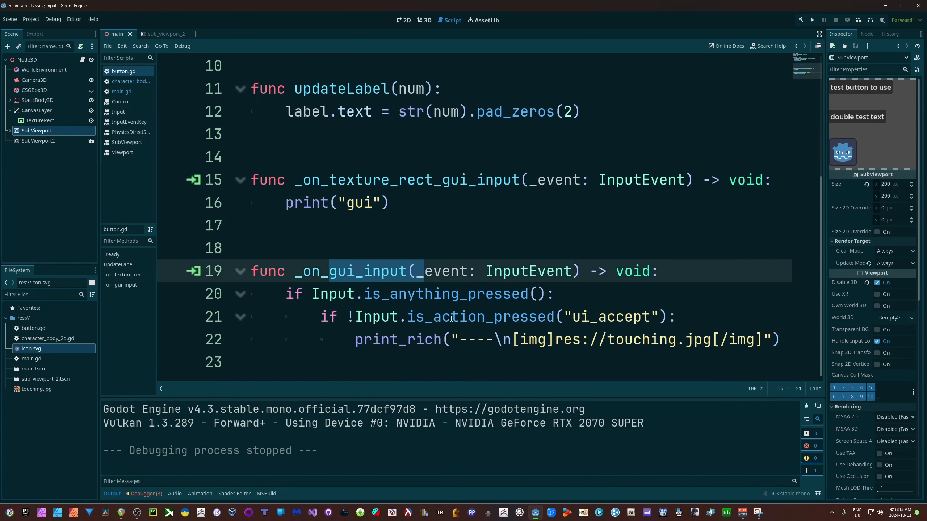
{"action": "left_click", "coordinate": [680, 316]}
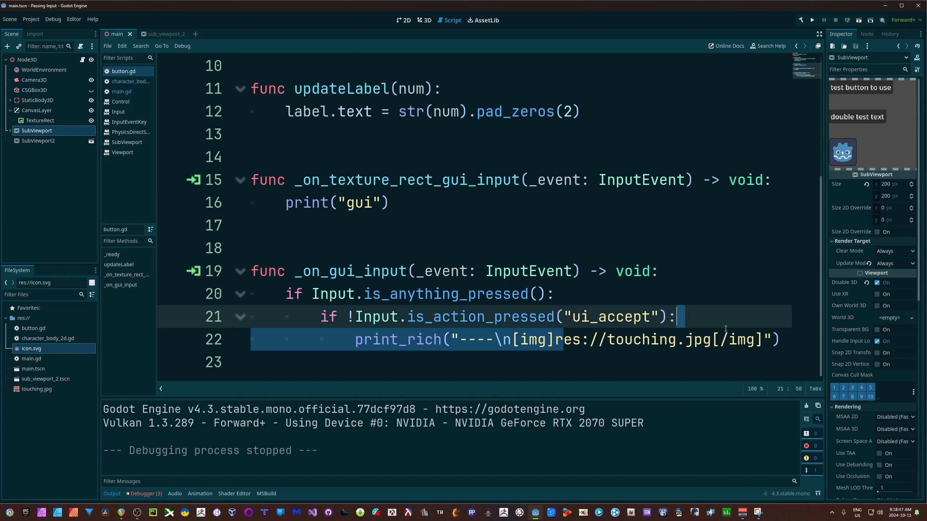
{"action": "left_click", "coordinate": [727, 339]}
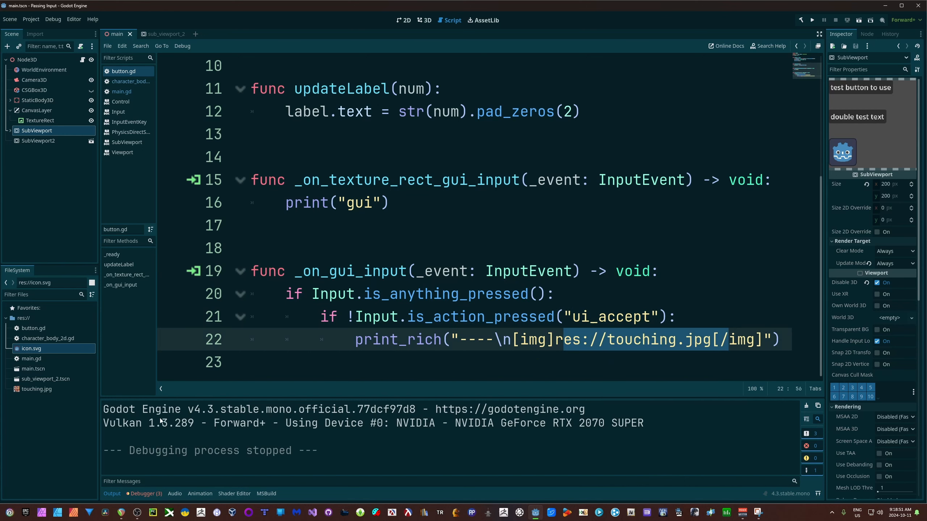
{"action": "mouse_move", "coordinate": [201, 453]}
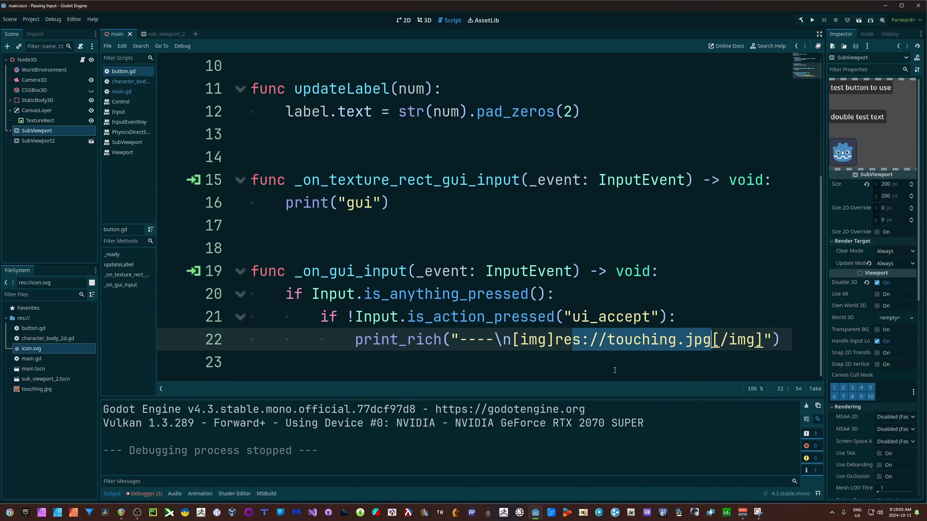
{"action": "mouse_move", "coordinate": [348, 417]}
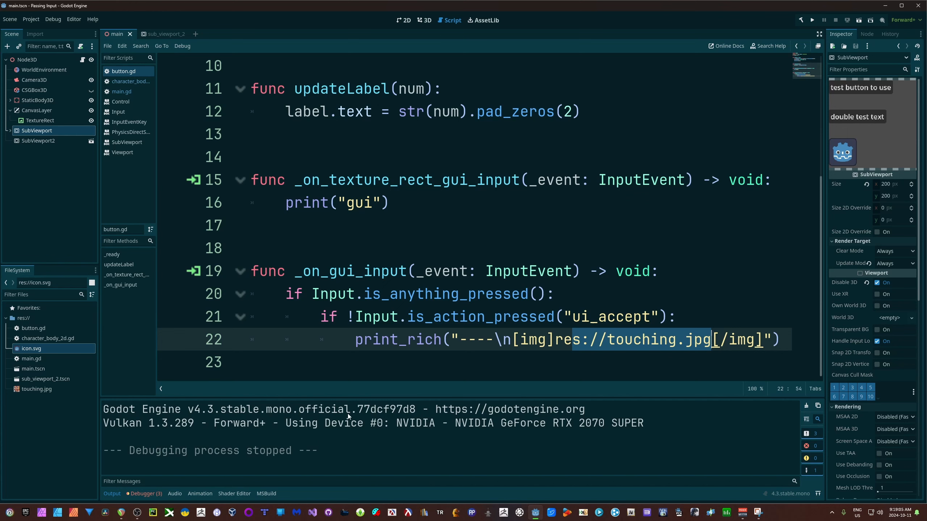
{"action": "mouse_move", "coordinate": [389, 243]}
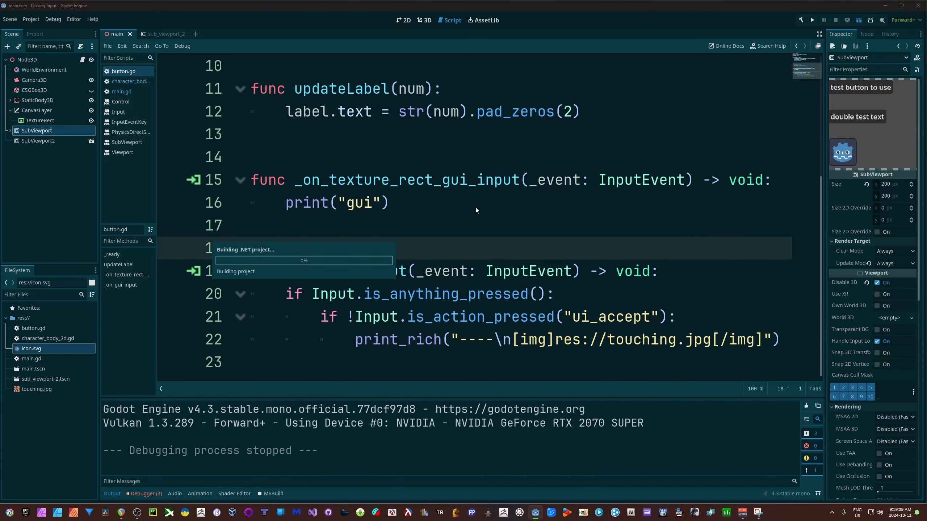
{"action": "left_click", "coordinate": [812, 20]}
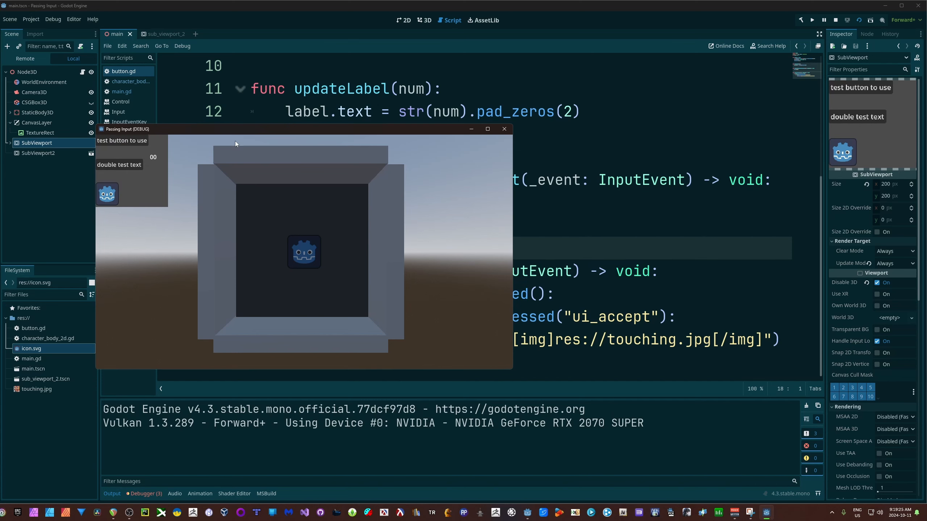
{"action": "mouse_move", "coordinate": [119, 144]}
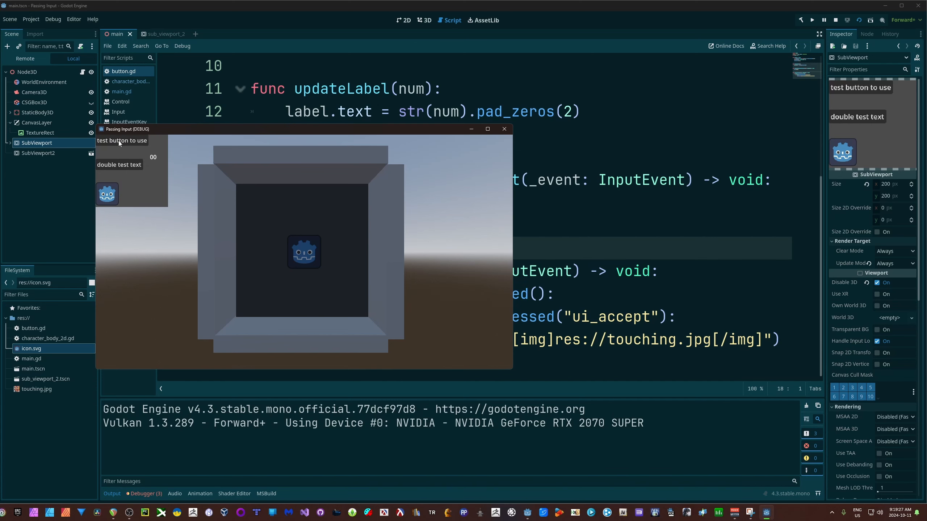
{"action": "mouse_move", "coordinate": [122, 155]}
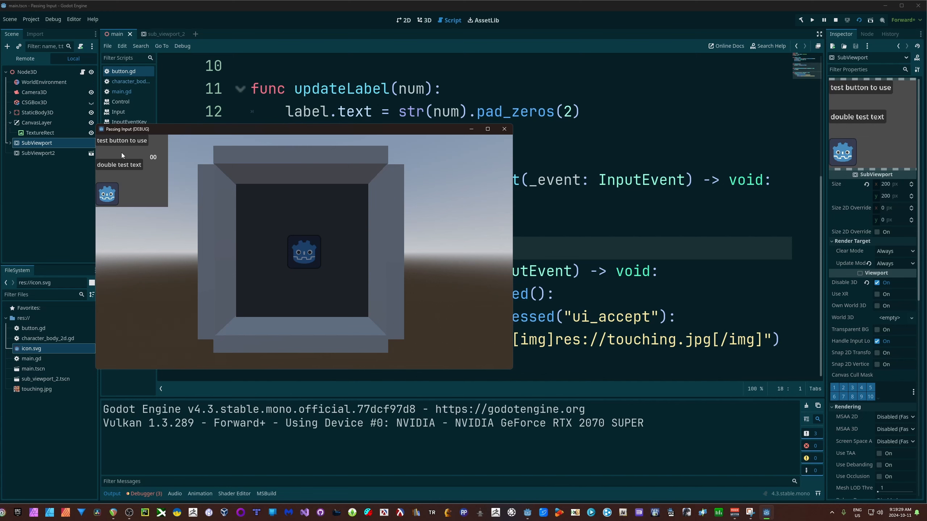
{"action": "mouse_move", "coordinate": [114, 456]}
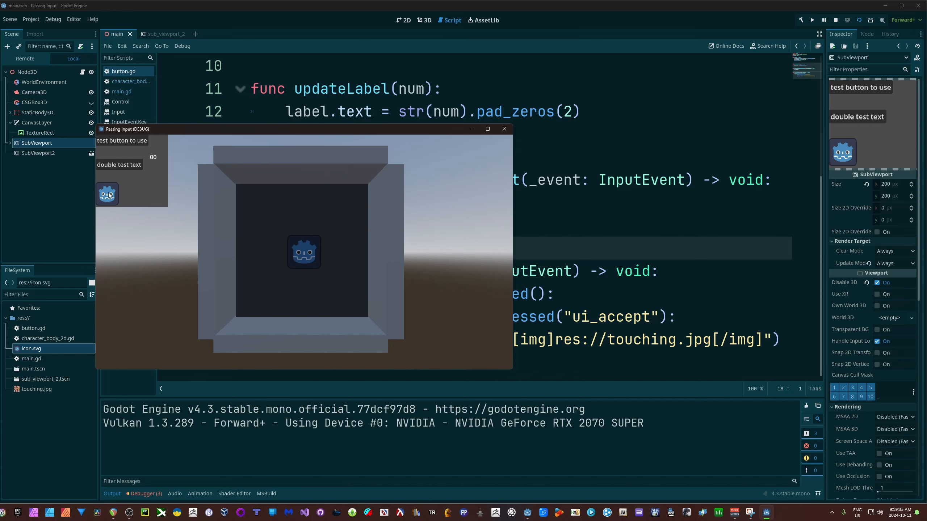
{"action": "left_click", "coordinate": [503, 129]}
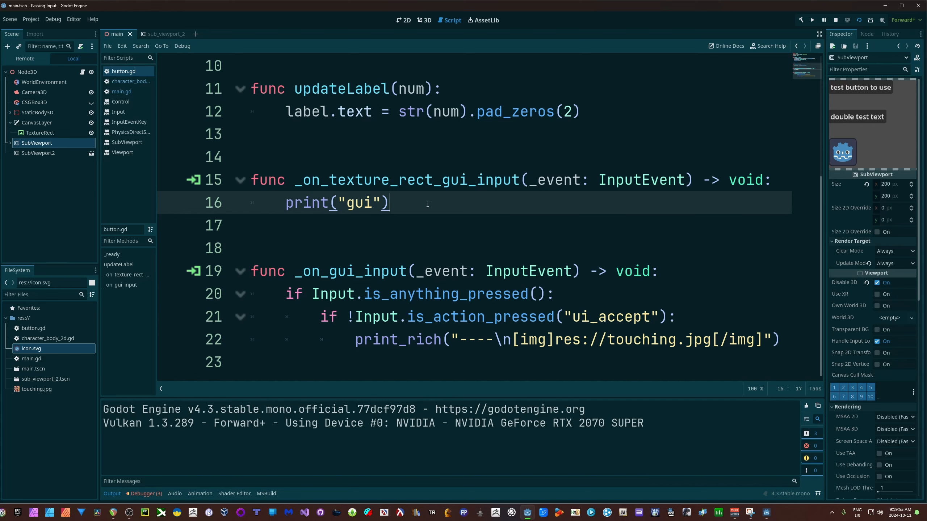
{"action": "left_click", "coordinate": [122, 92]}
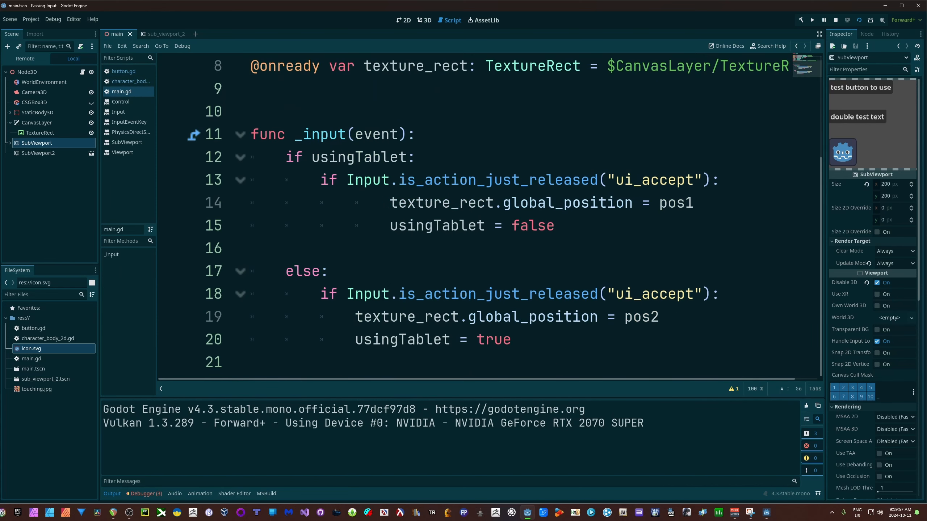
{"action": "scroll", "scroll_direction": "up", "scroll_amount": 3}
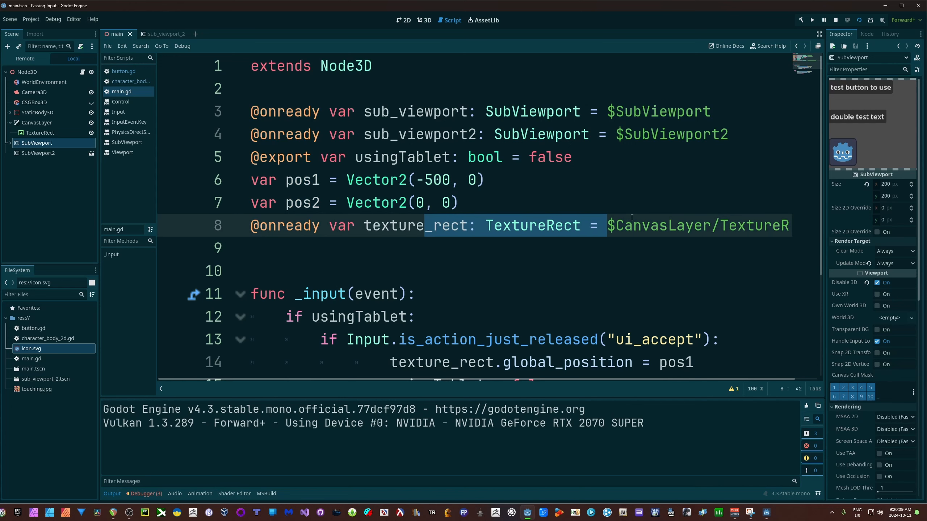
{"action": "mouse_move", "coordinate": [755, 135]}
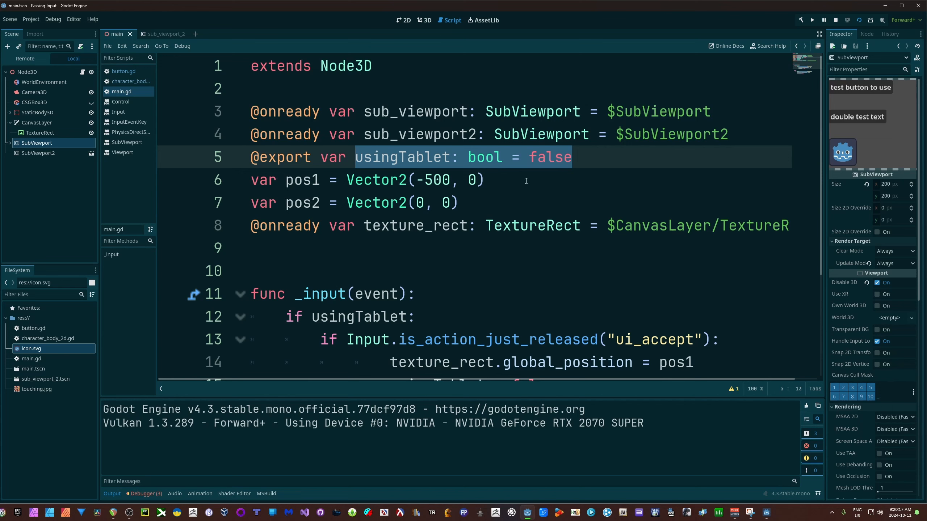
{"action": "mouse_move", "coordinate": [464, 264]}
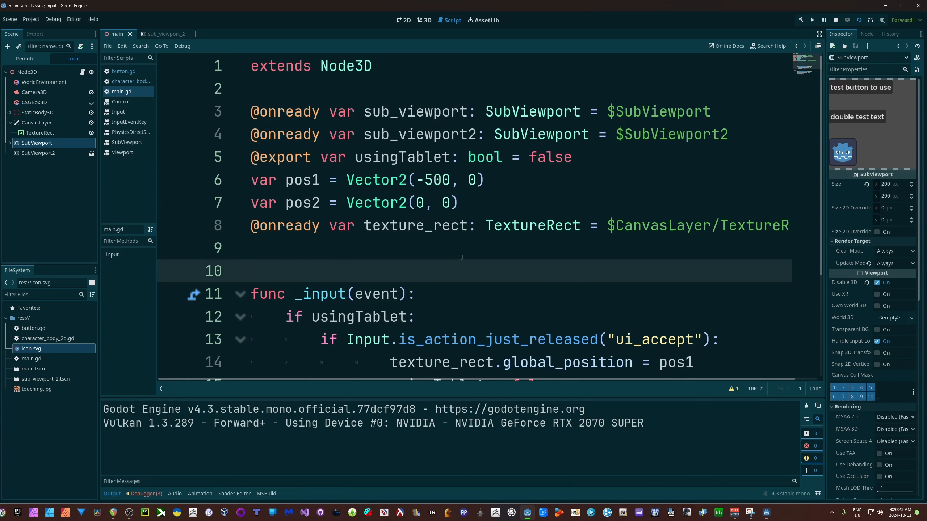
{"action": "scroll", "scroll_direction": "down", "scroll_amount": 3}
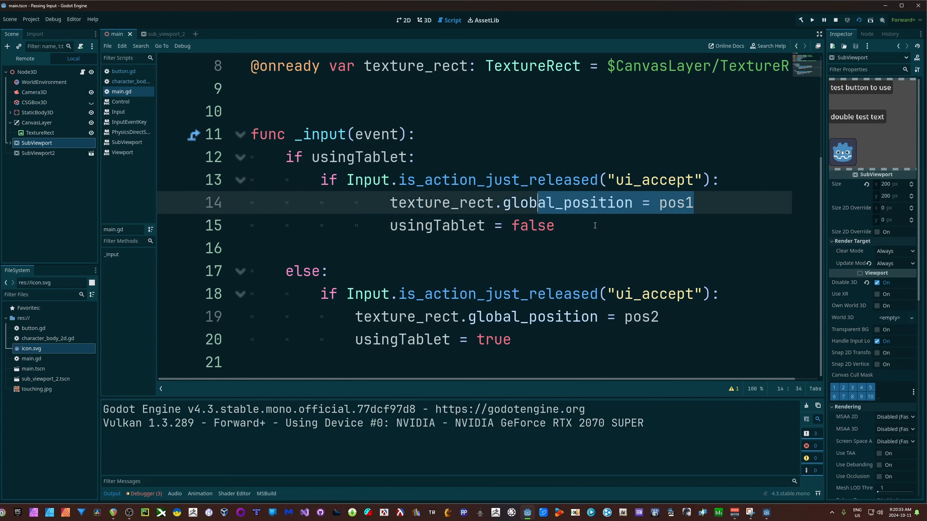
{"action": "left_click", "coordinate": [409, 271]}
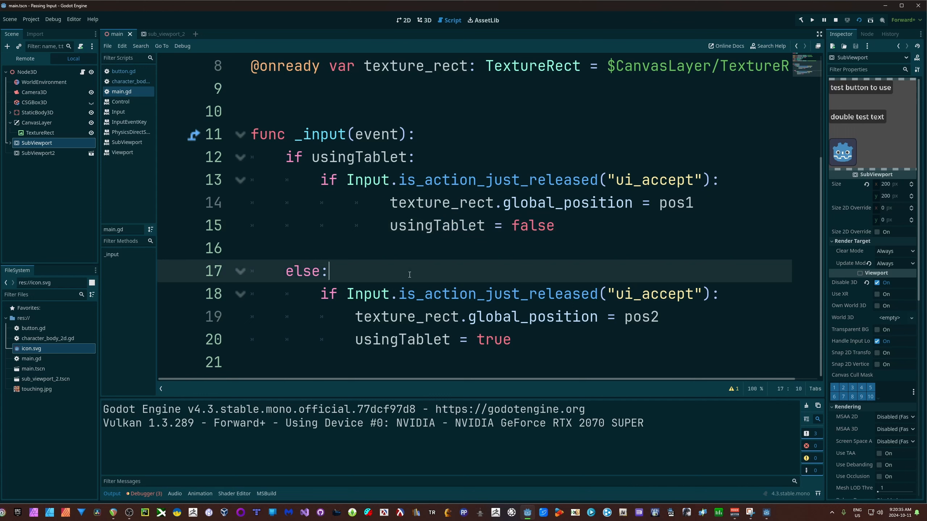
{"action": "double_click", "coordinate": [304, 271]}
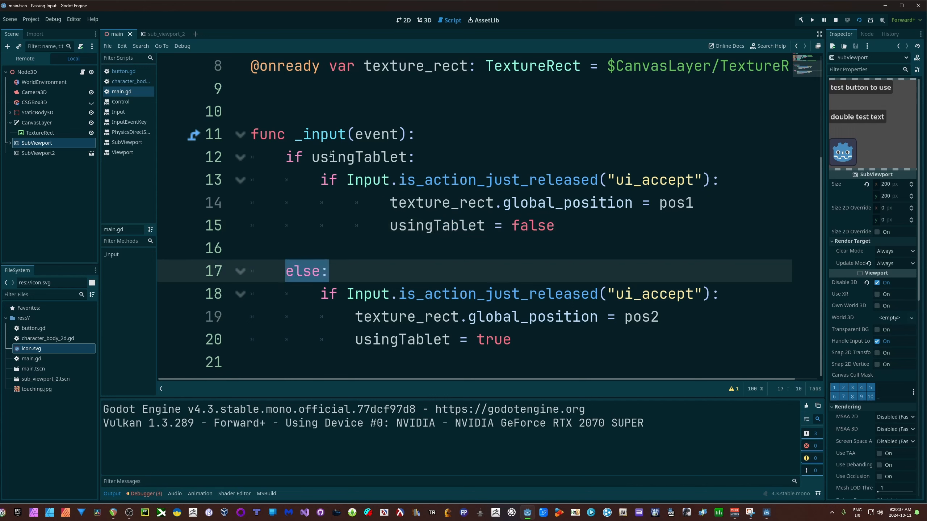
{"action": "mouse_move", "coordinate": [318, 291]}
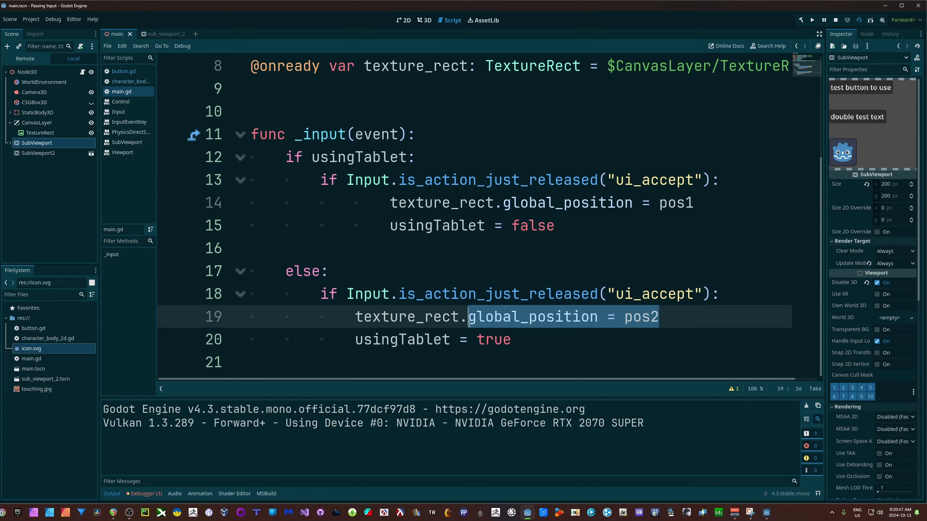
{"action": "mouse_move", "coordinate": [681, 318]}
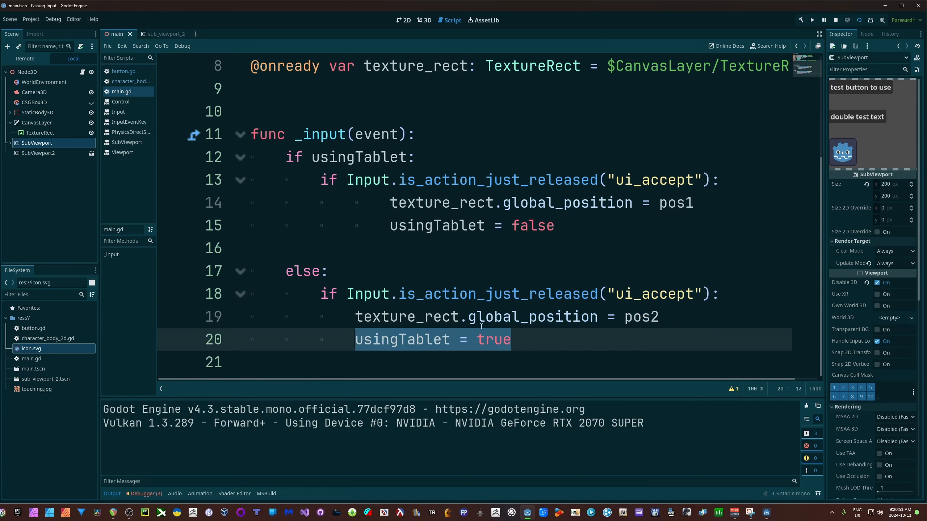
{"action": "mouse_move", "coordinate": [526, 259]}
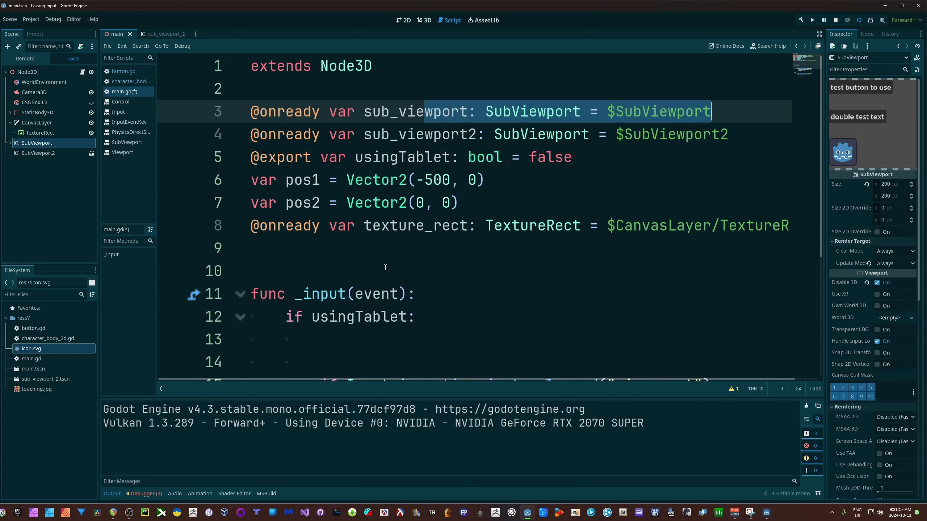
Add sub_viewport.push_input(event) under the usingTablet branch in main.gd.
{"action": "scroll", "scroll_direction": "down", "scroll_amount": 3}
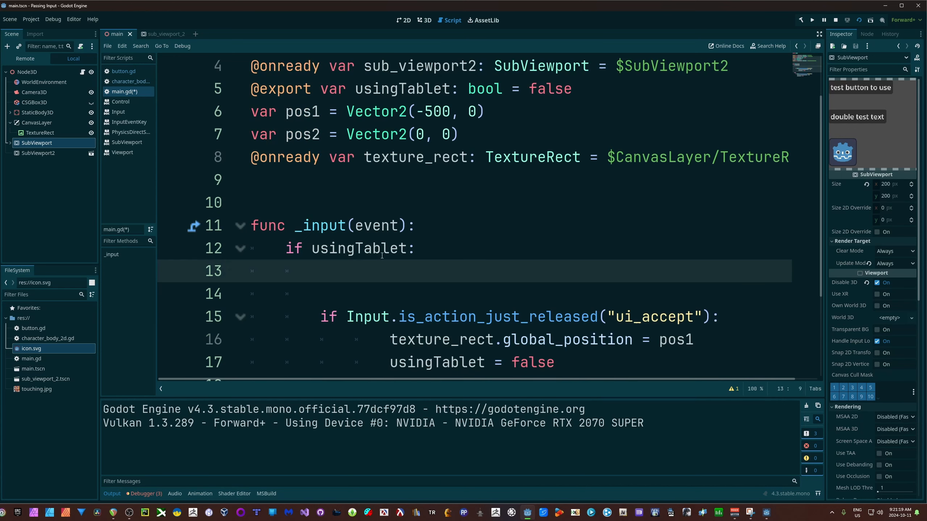
{"action": "type", "text": "SubViewport"}
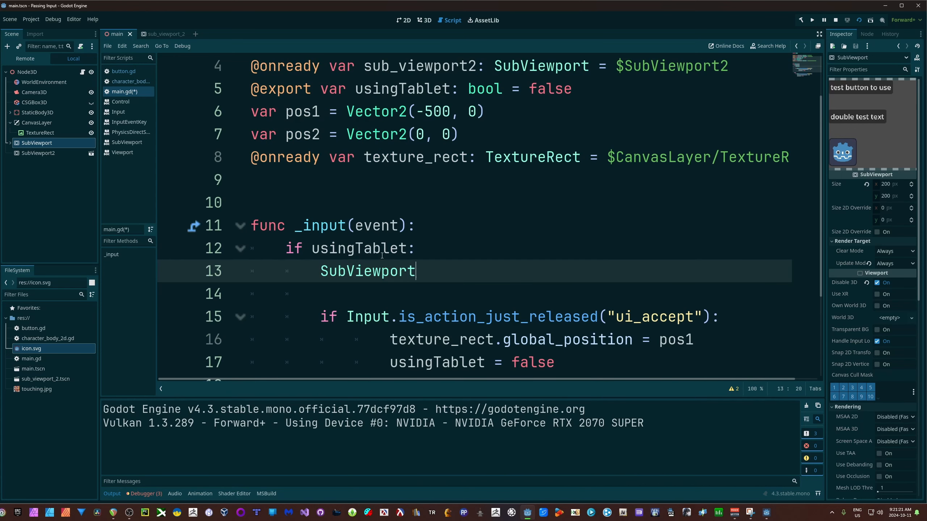
{"action": "key", "text": "BackSpace"}
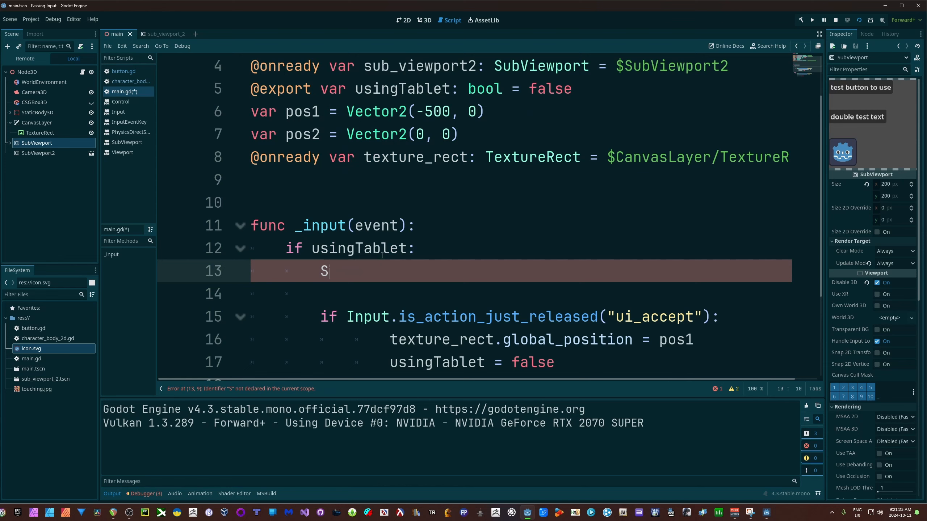
{"action": "type", "text": "ub_viewport"}
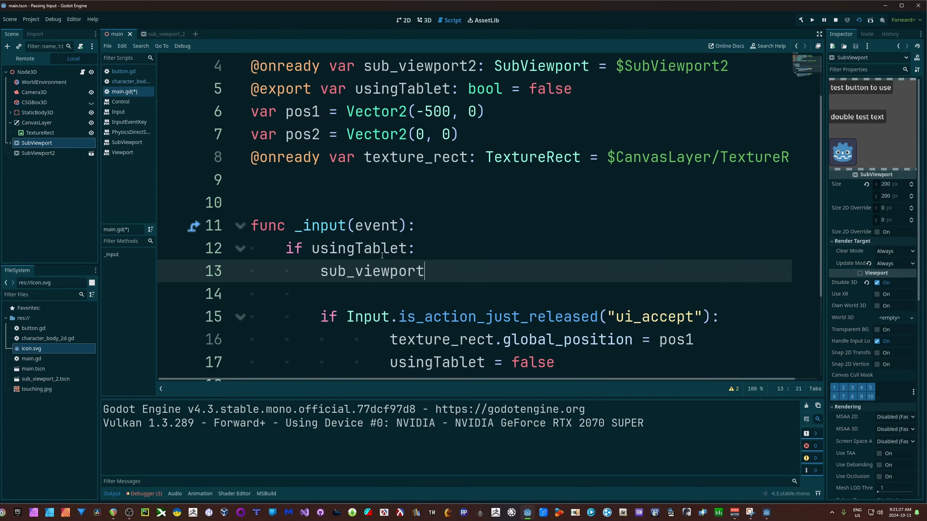
{"action": "type", "text": ".push_input("}
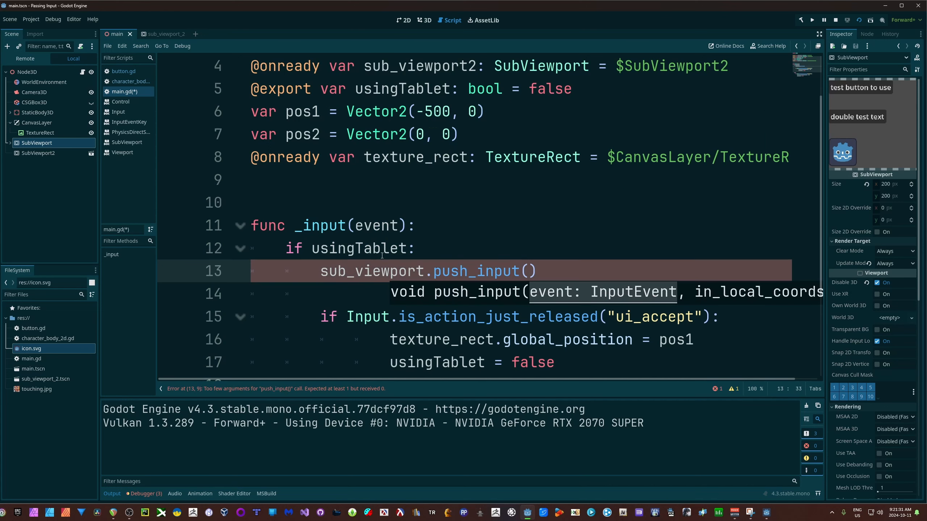
{"action": "type", "text": "event"}
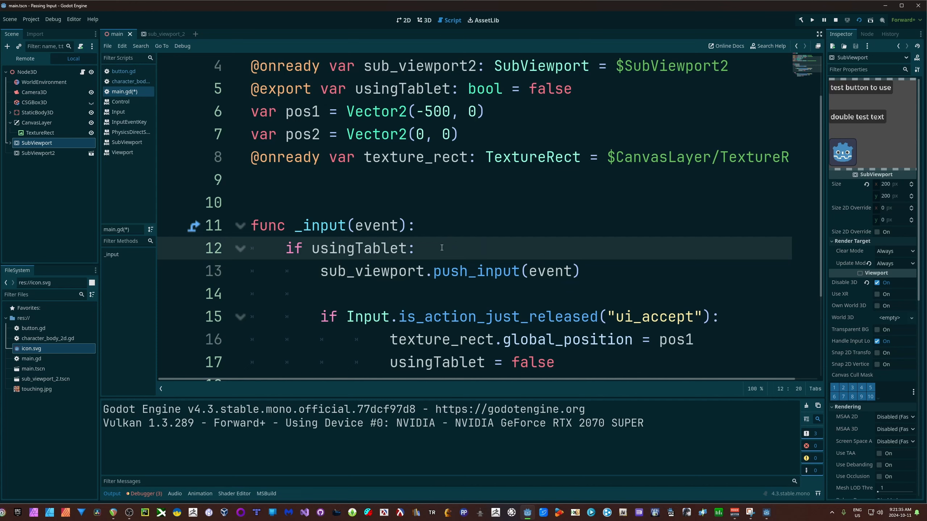
Start an InputEventMouse check on the event, then save main.gd.
{"action": "type", "text": "if event is"}
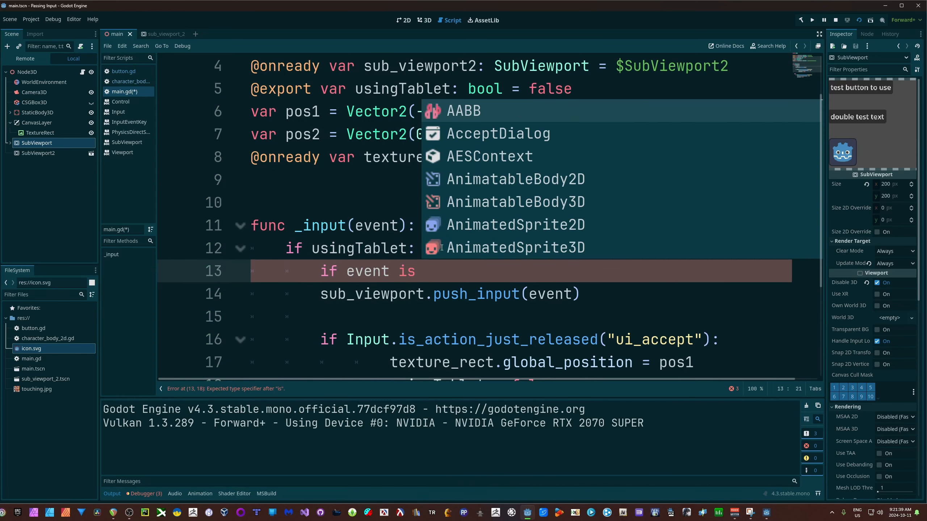
{"action": "type", "text": "inputmouse"}
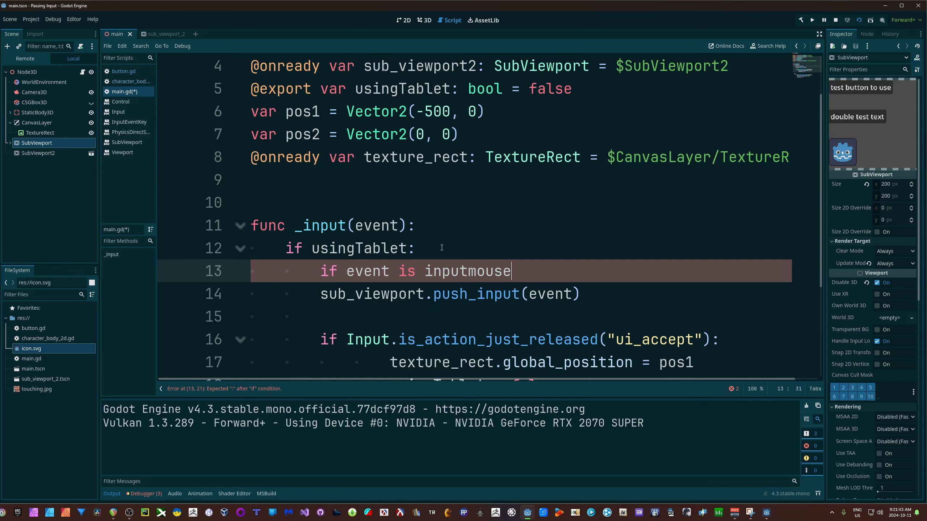
{"action": "type", "text": "inputmouse"}
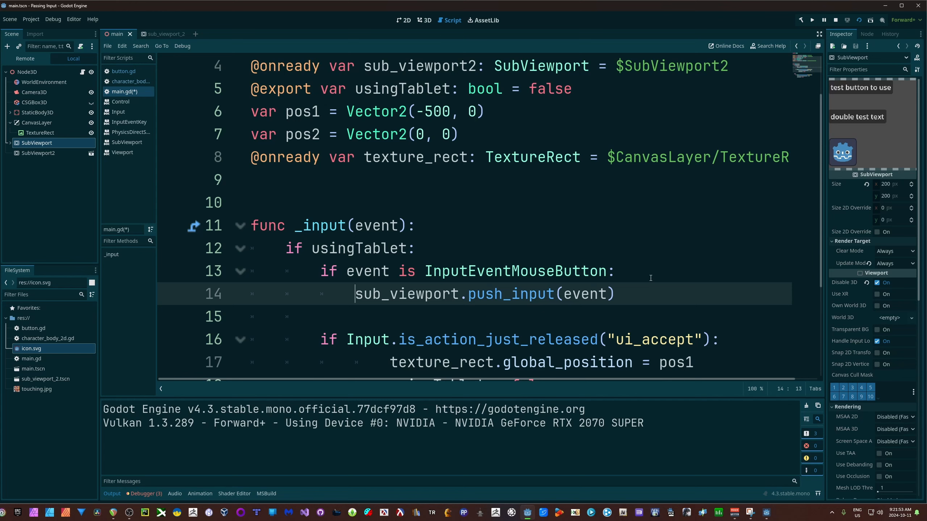
{"action": "type", "text": "inputmous"}
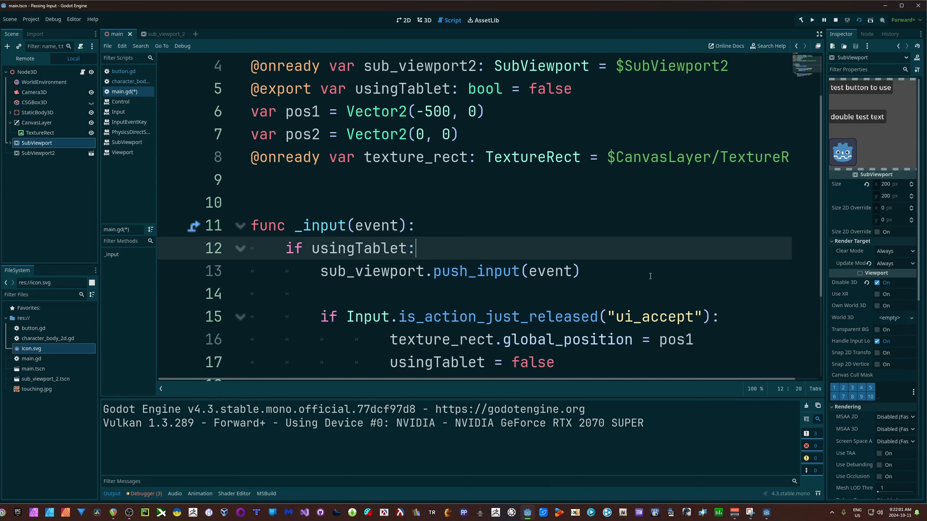
{"action": "key", "text": "ctrl+s"}
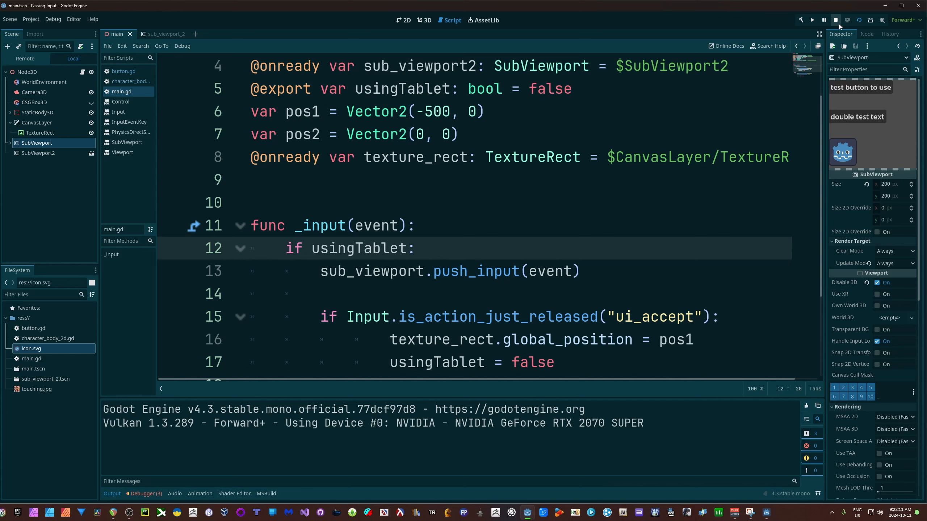
Stop the previous run and relaunch the project to test input forwarding.
{"action": "left_click", "coordinate": [836, 20]}
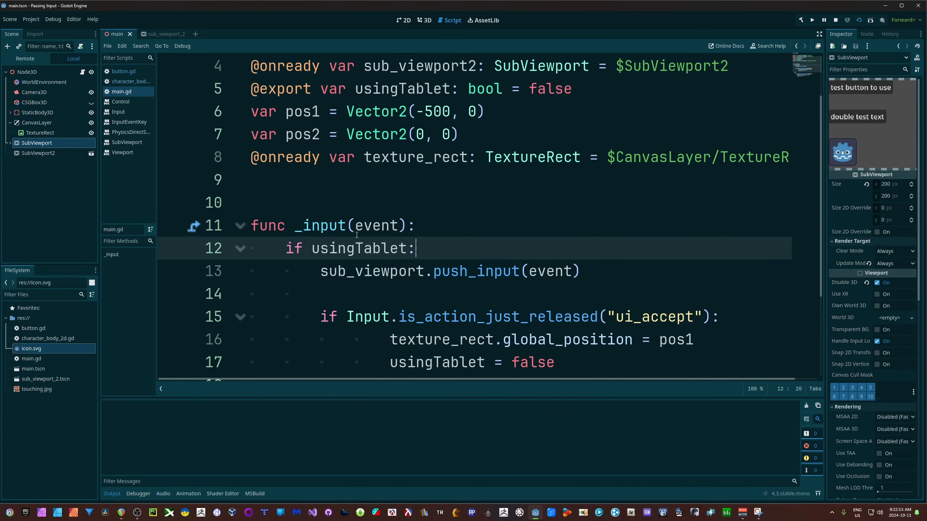
{"action": "left_click", "coordinate": [812, 19]}
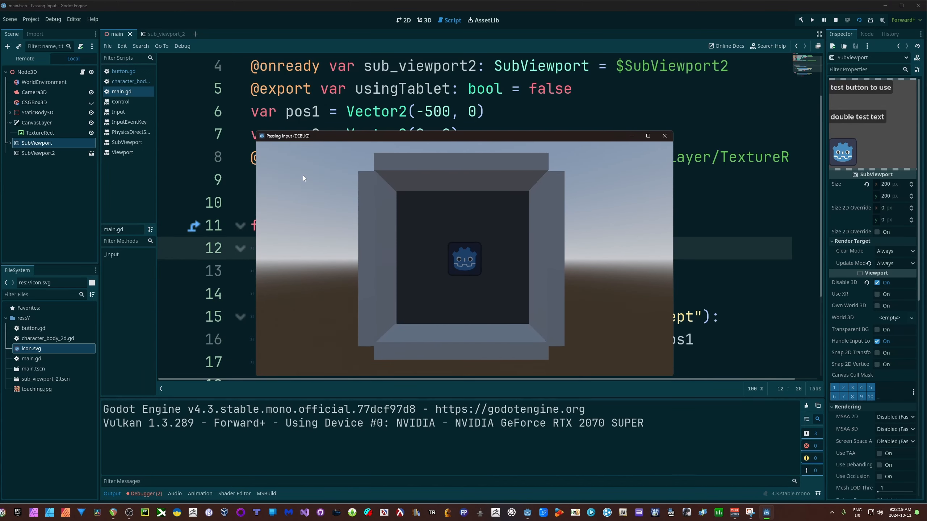
{"action": "mouse_move", "coordinate": [270, 171]}
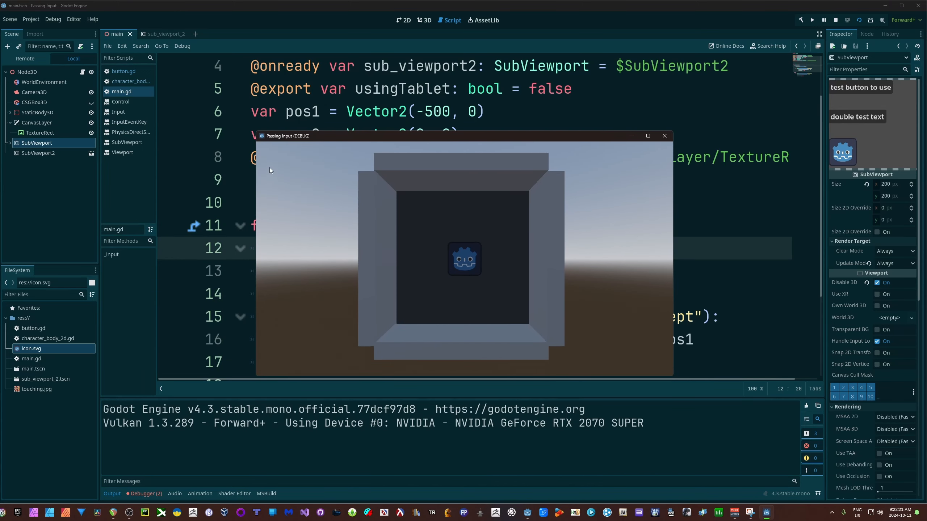
{"action": "mouse_move", "coordinate": [472, 230]}
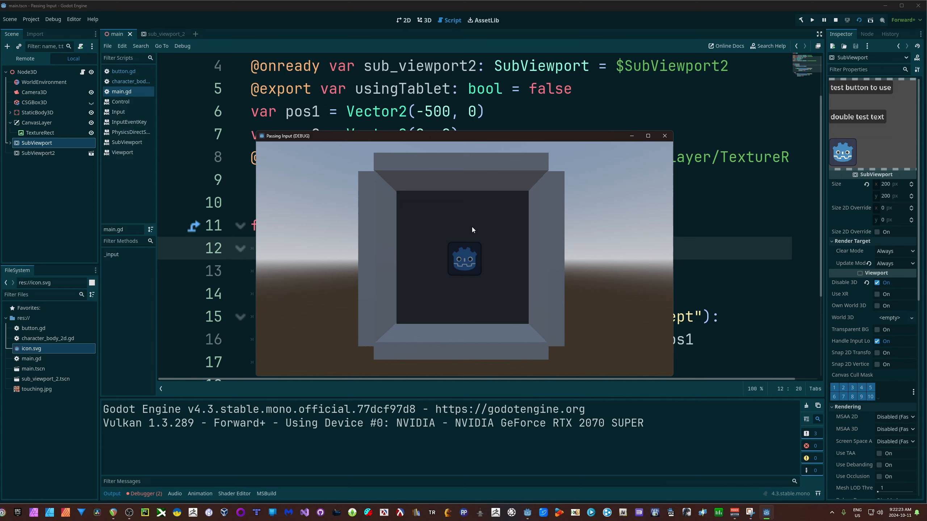
{"action": "mouse_move", "coordinate": [550, 317]}
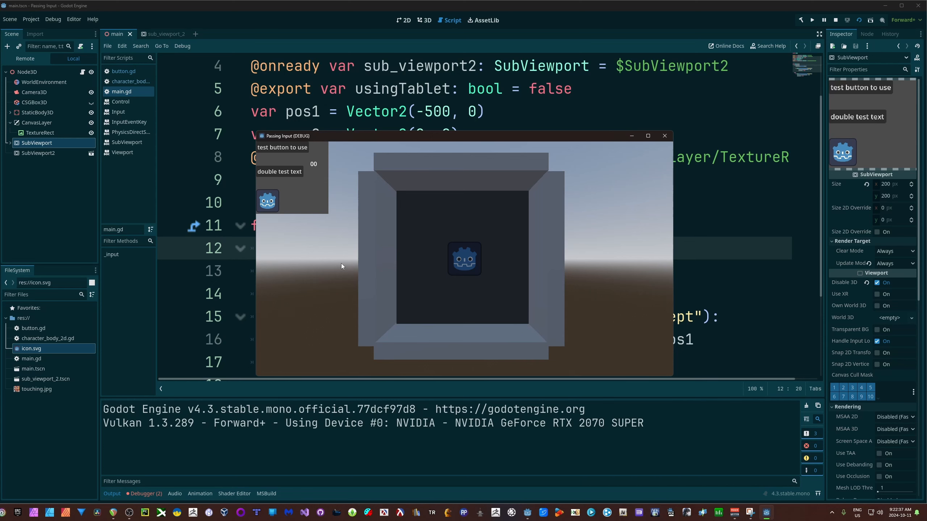
{"action": "mouse_move", "coordinate": [297, 198]}
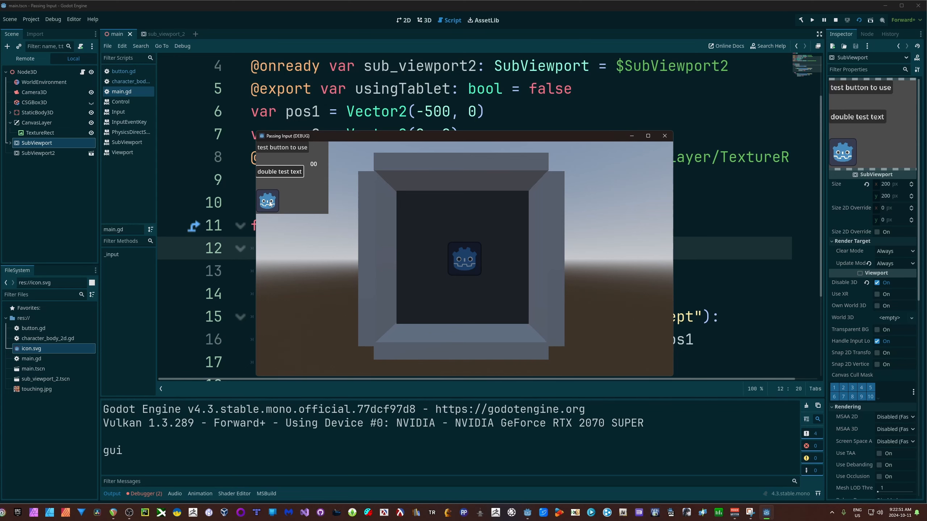
Click the 'double test text' button and Godot icon, raising the counter to 03.
{"action": "left_click", "coordinate": [268, 201]}
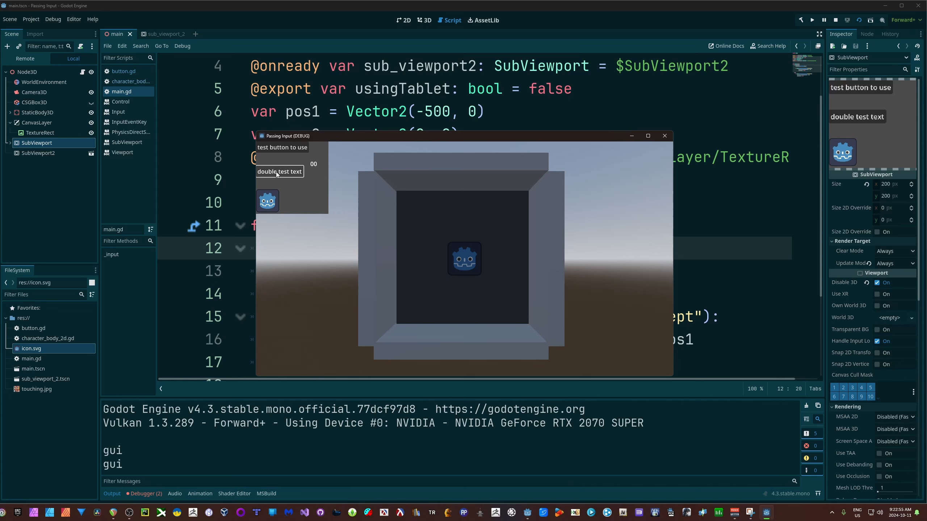
{"action": "left_click", "coordinate": [282, 147]}
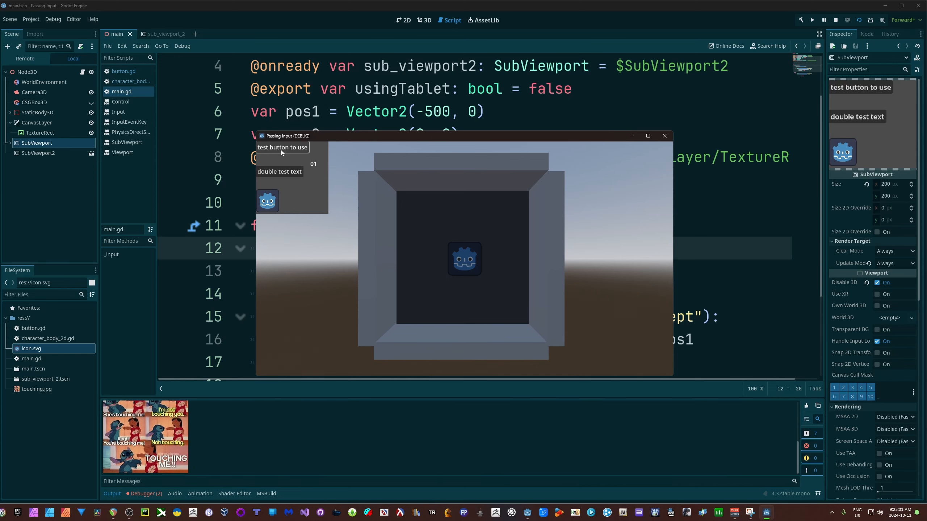
{"action": "mouse_move", "coordinate": [279, 172]}
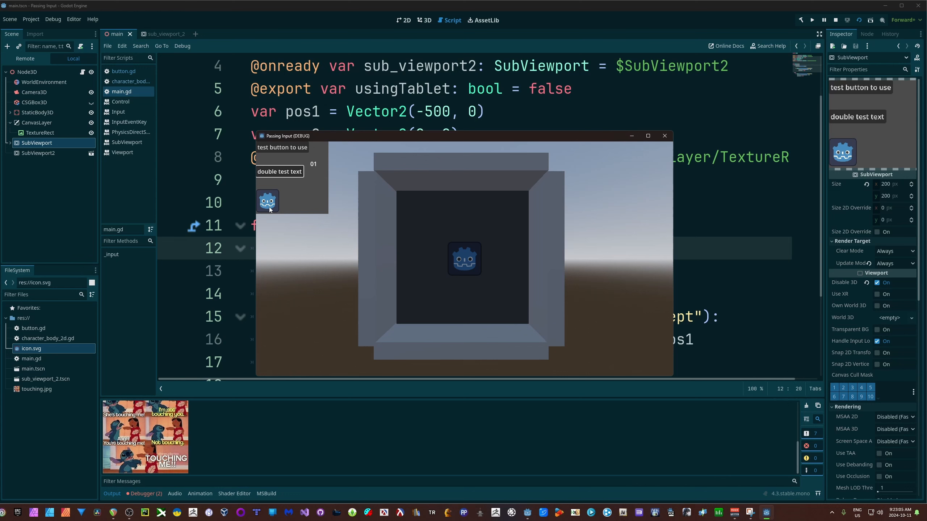
{"action": "left_click", "coordinate": [282, 148]}
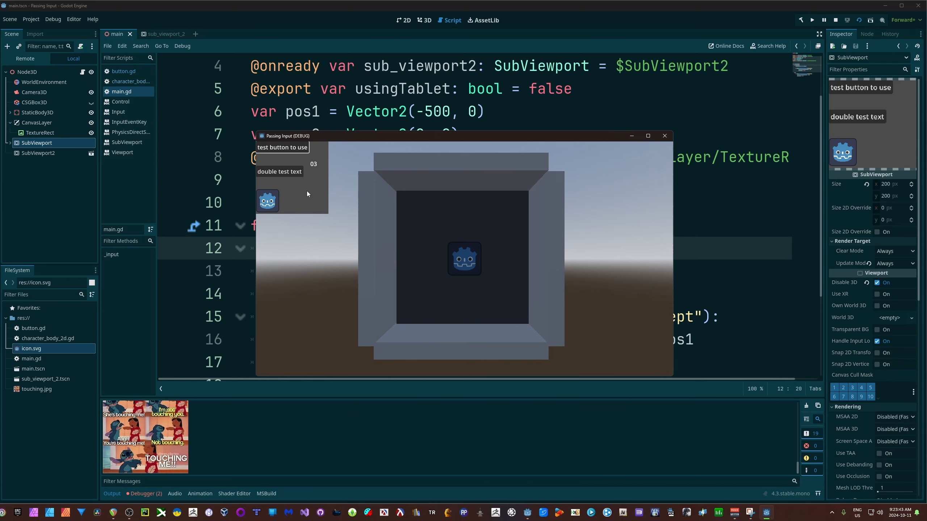
{"action": "mouse_move", "coordinate": [564, 142]}
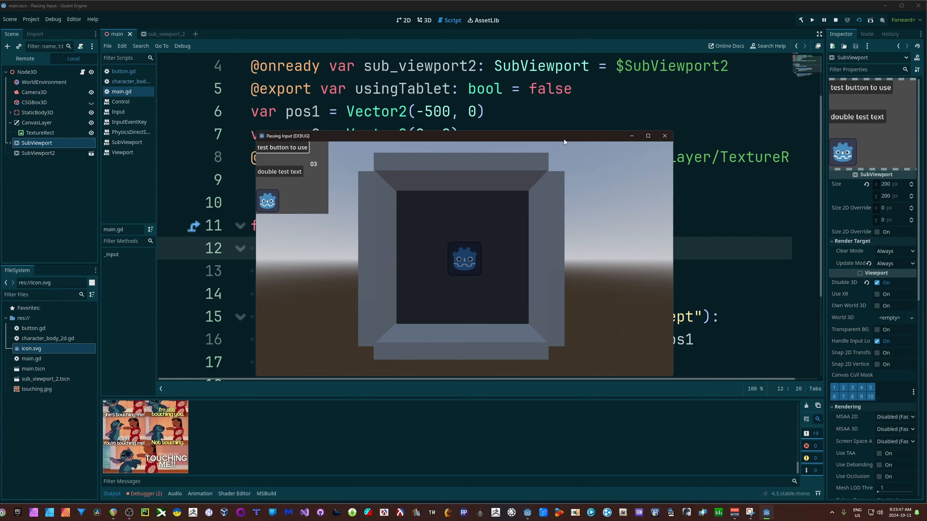
{"action": "mouse_move", "coordinate": [398, 280]}
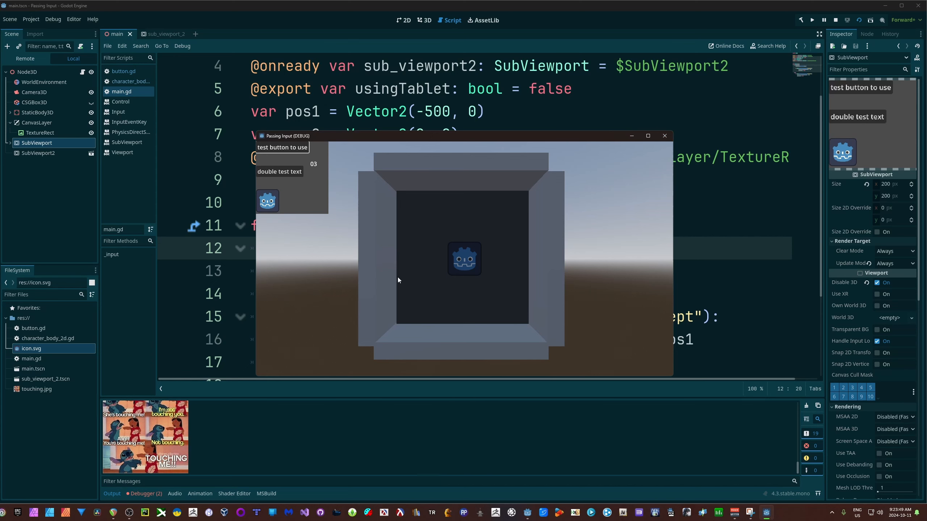
{"action": "mouse_move", "coordinate": [664, 136]}
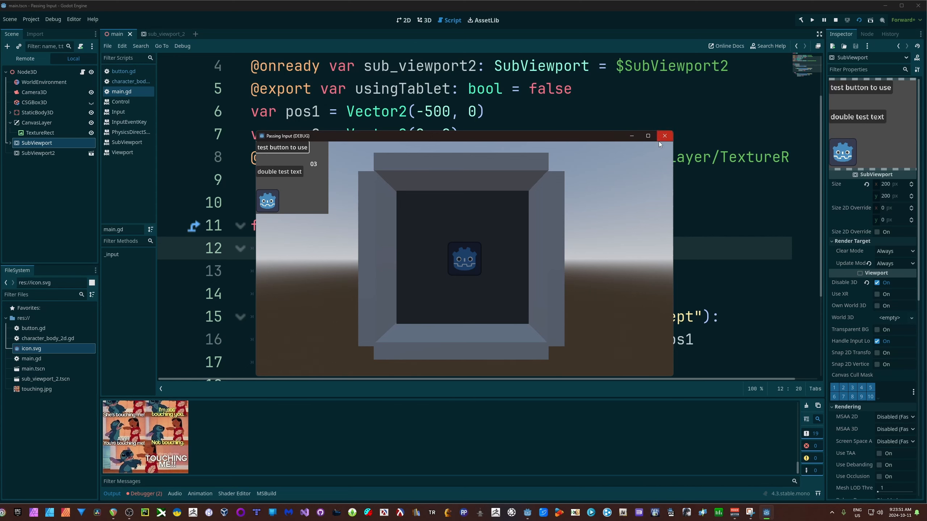
{"action": "mouse_move", "coordinate": [498, 220]}
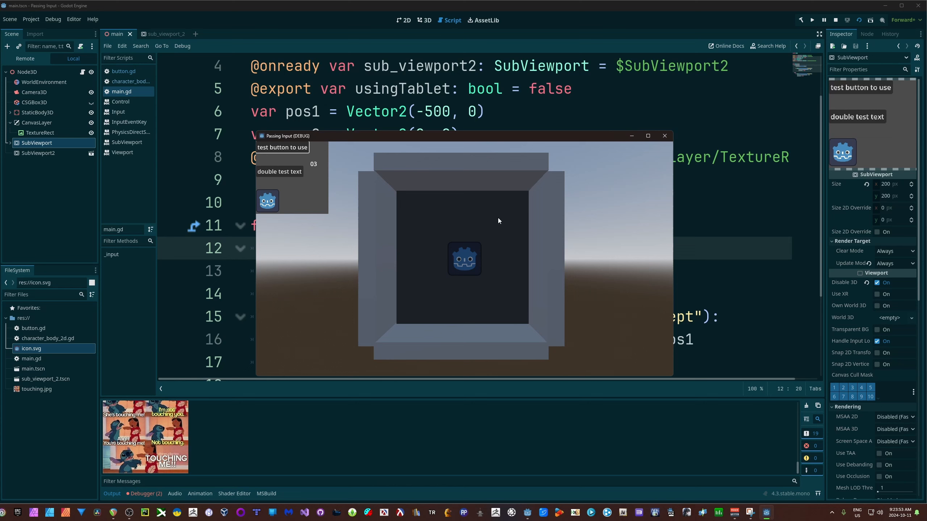
{"action": "mouse_move", "coordinate": [490, 244]}
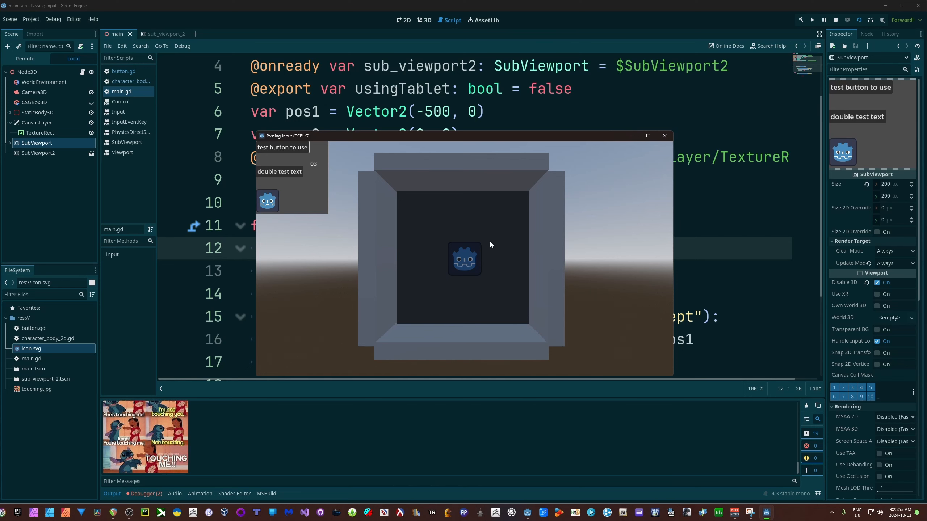
{"action": "mouse_move", "coordinate": [565, 218]}
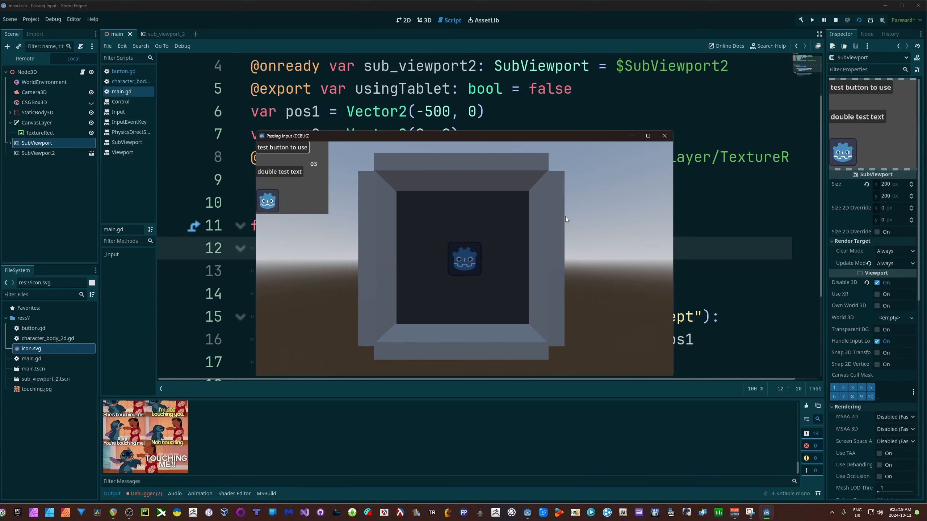
Stop the debug run and return to the cabinet screen mesh in main.
{"action": "left_click", "coordinate": [834, 19]}
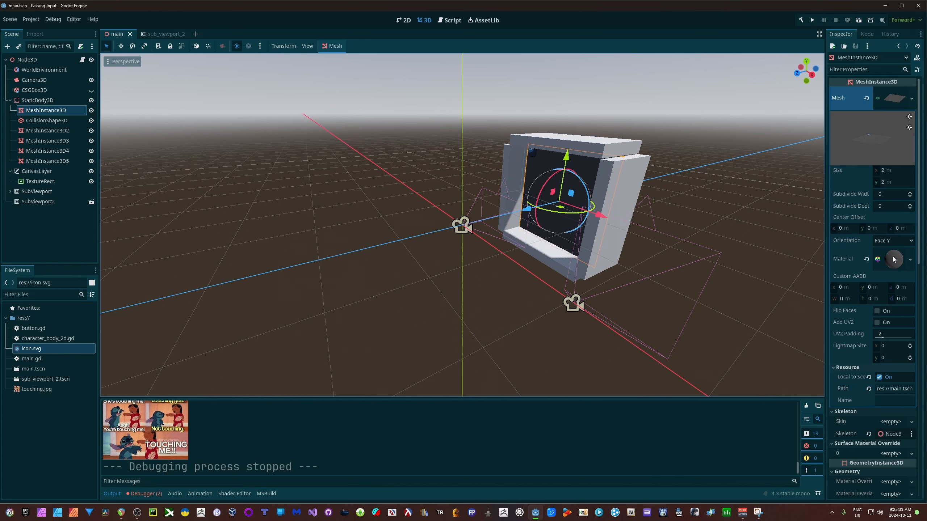
Check the screen material's albedo viewport texture path, then switch to sub_viewport_2.
{"action": "left_click", "coordinate": [894, 259]}
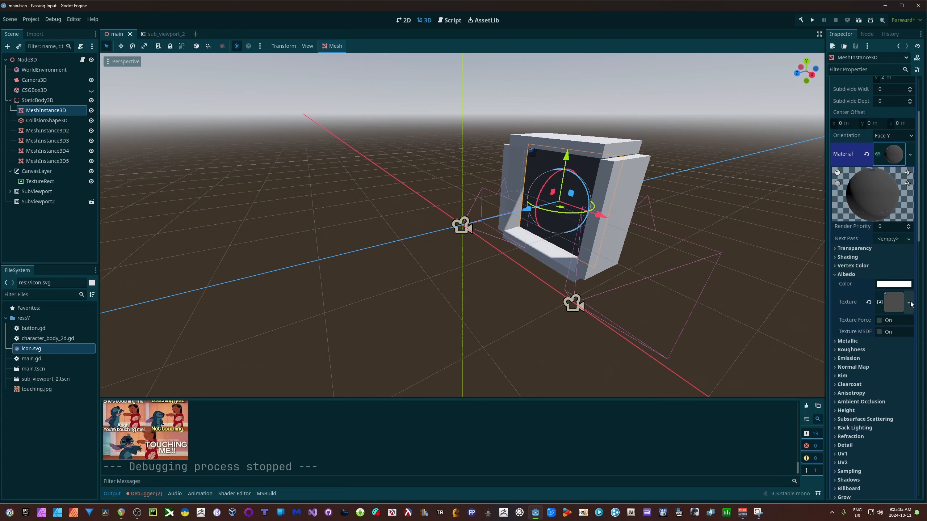
{"action": "left_click", "coordinate": [894, 302]}
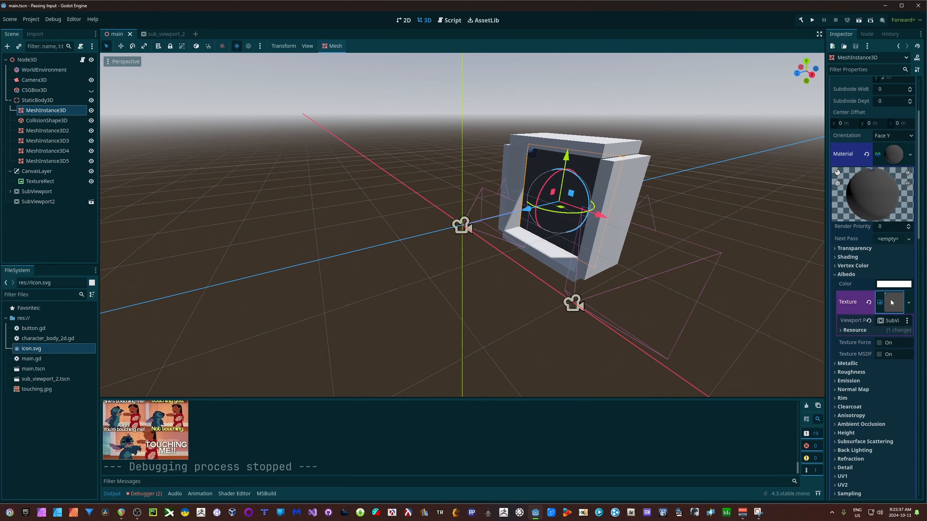
{"action": "left_click", "coordinate": [893, 302]}
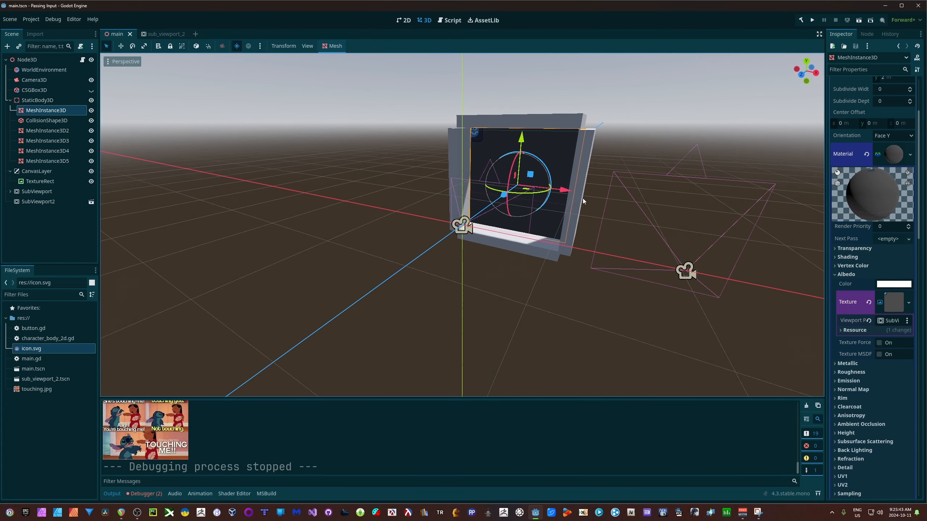
{"action": "left_click", "coordinate": [155, 34]}
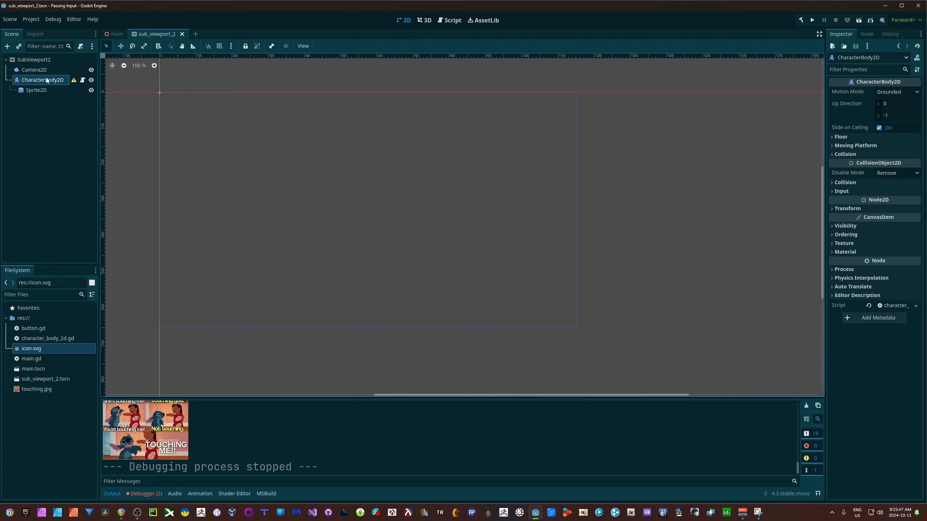
{"action": "mouse_move", "coordinate": [117, 34]}
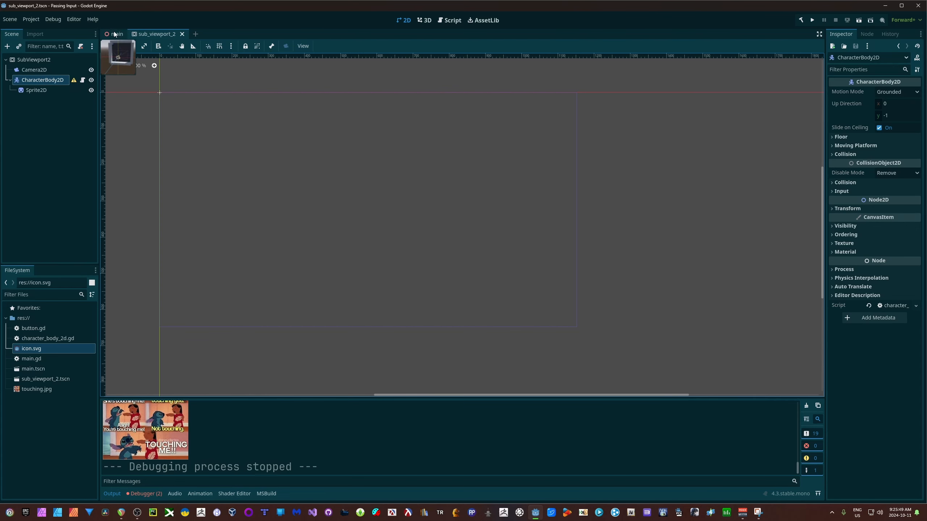
Return to the main scene, where the screen now renders magenta.
{"action": "left_click", "coordinate": [116, 33]}
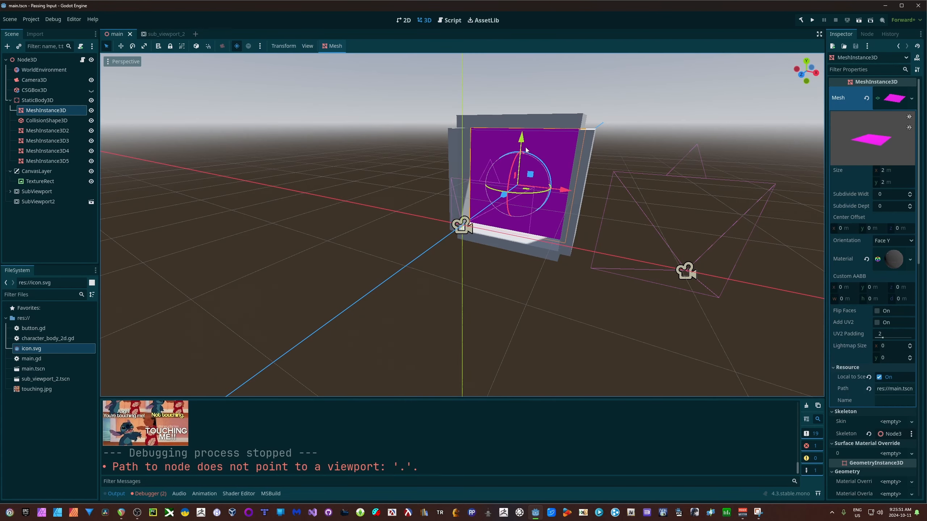
{"action": "mouse_move", "coordinate": [641, 230]}
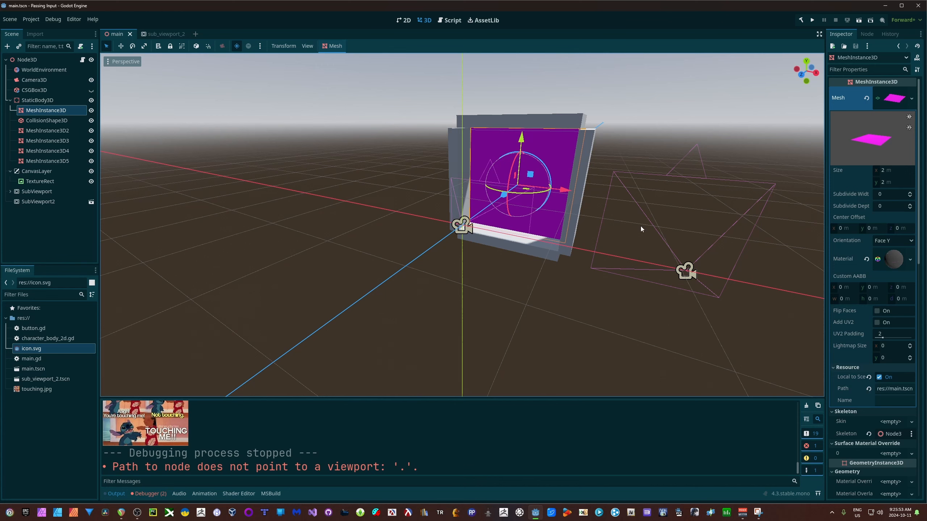
{"action": "mouse_move", "coordinate": [473, 131]}
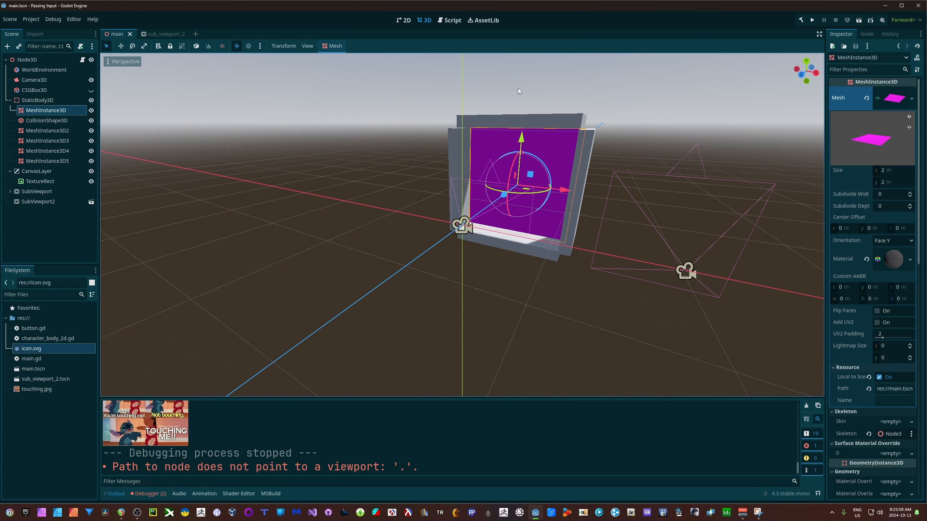
{"action": "mouse_move", "coordinate": [865, 21]}
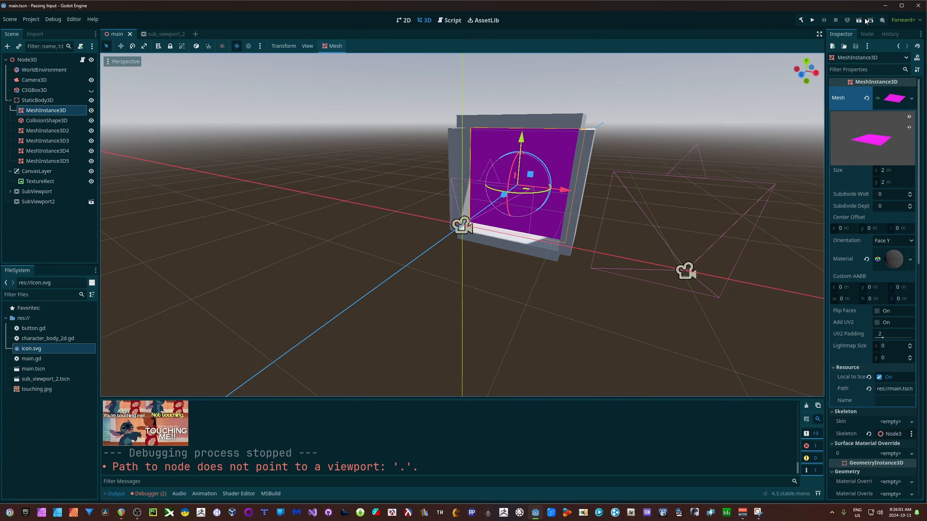
Test-run the project, observe the solid purple arcade screen, then stop the game.
{"action": "left_click", "coordinate": [869, 19]}
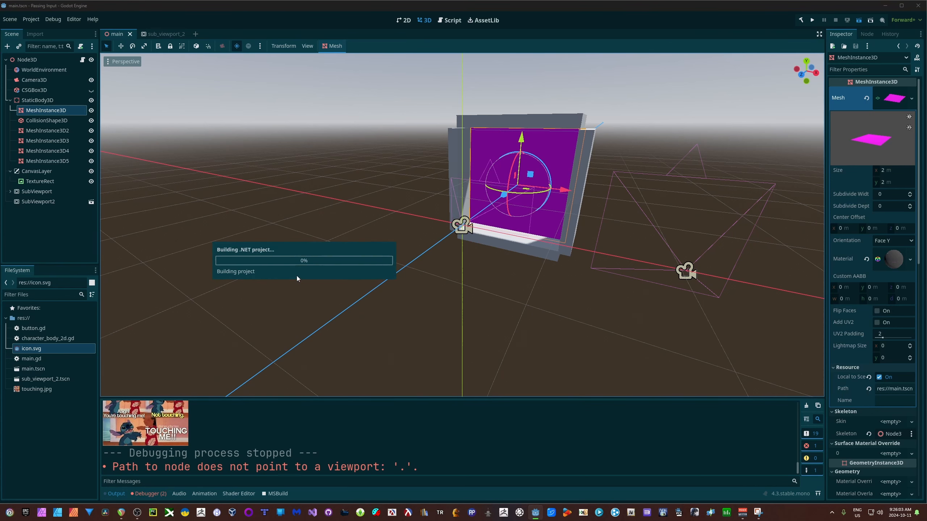
{"action": "left_click", "coordinate": [812, 20]}
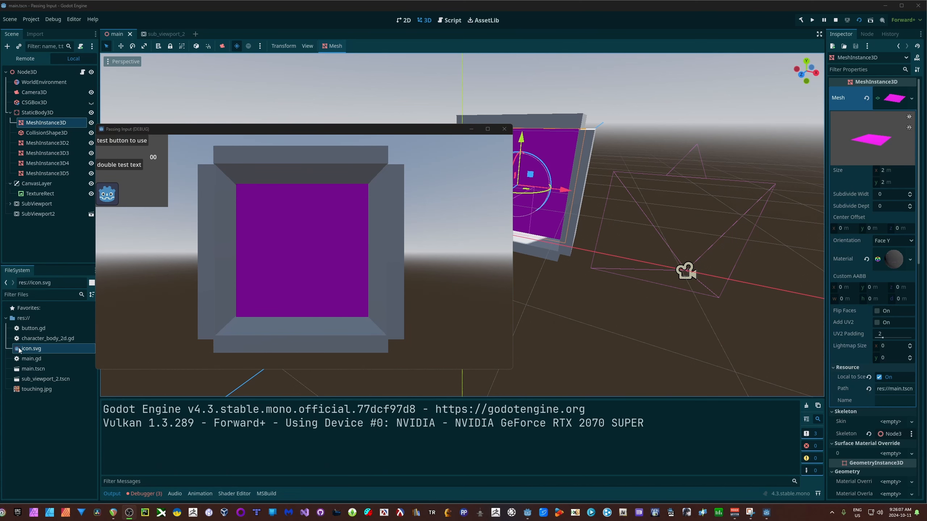
{"action": "left_click", "coordinate": [505, 129]}
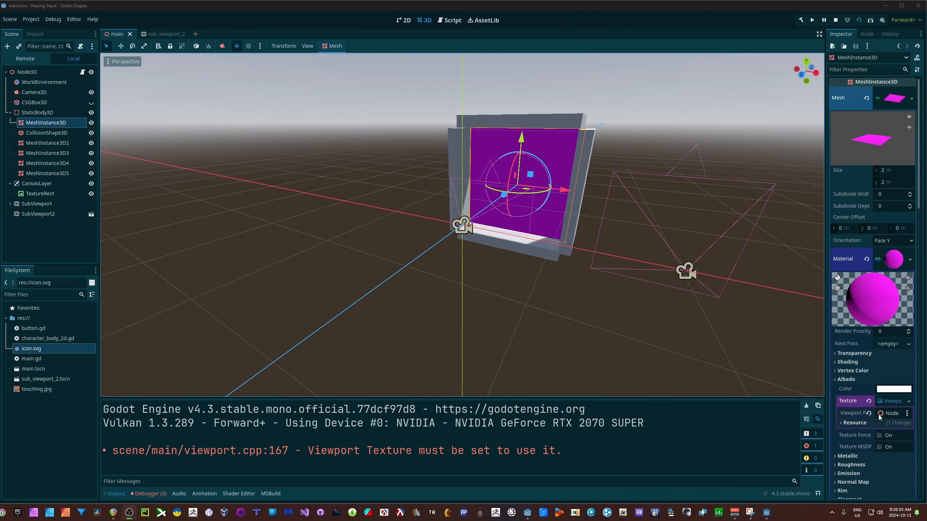
Point the screen material's albedo ViewportTexture back at the SubViewport, then return to main.gd.
{"action": "left_click", "coordinate": [890, 414]}
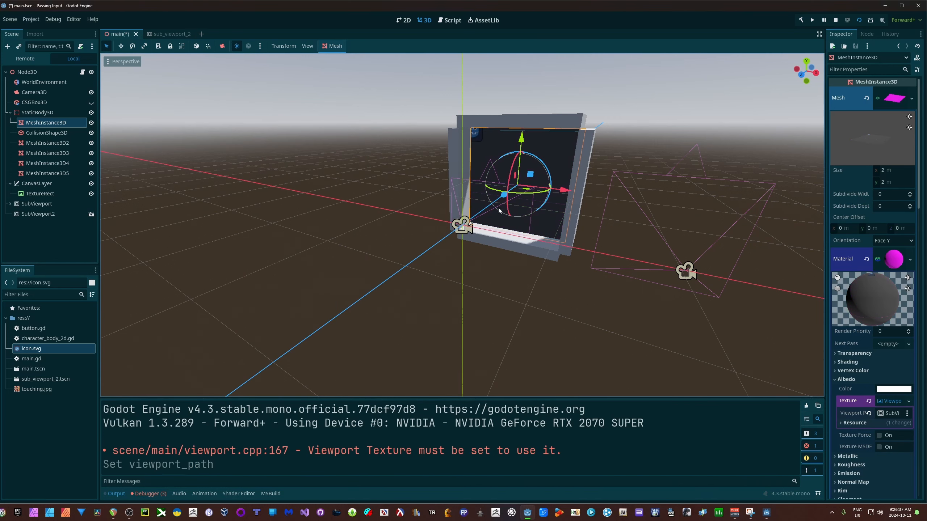
{"action": "mouse_move", "coordinate": [582, 211]}
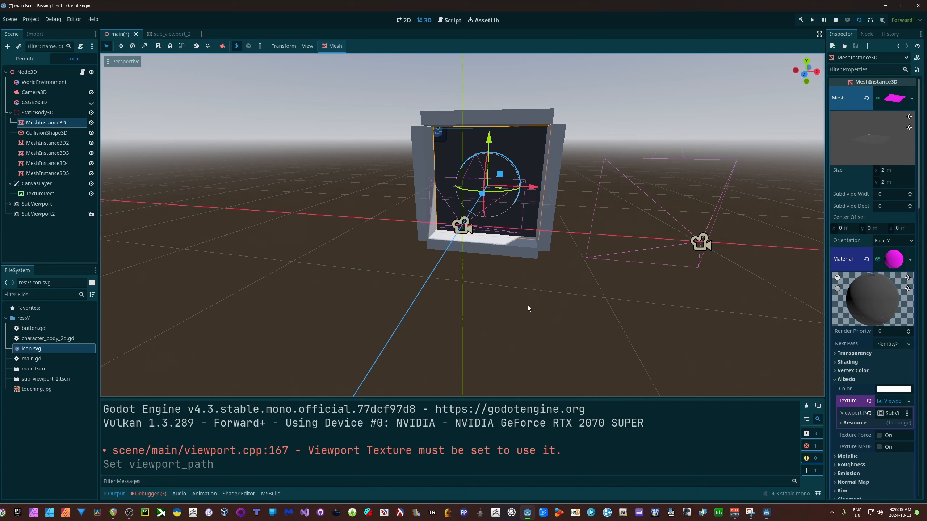
{"action": "mouse_move", "coordinate": [125, 217]}
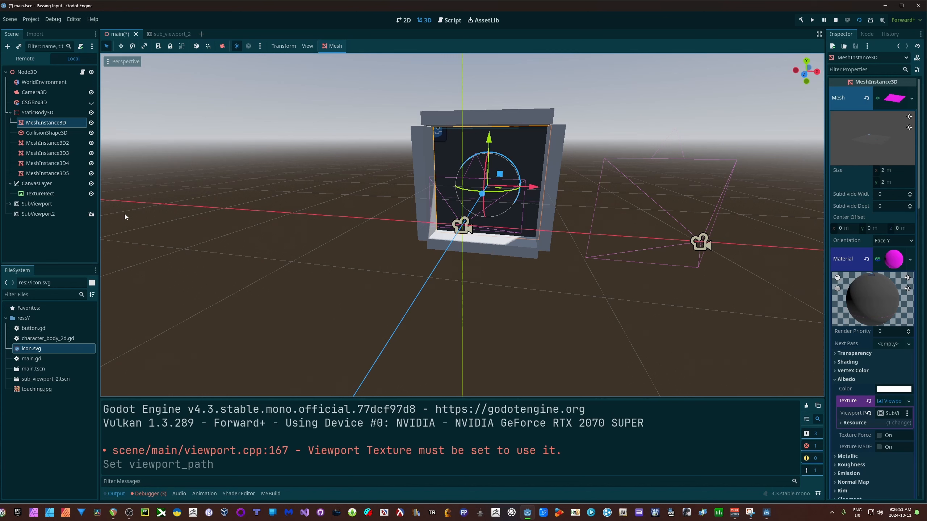
{"action": "mouse_move", "coordinate": [455, 31]}
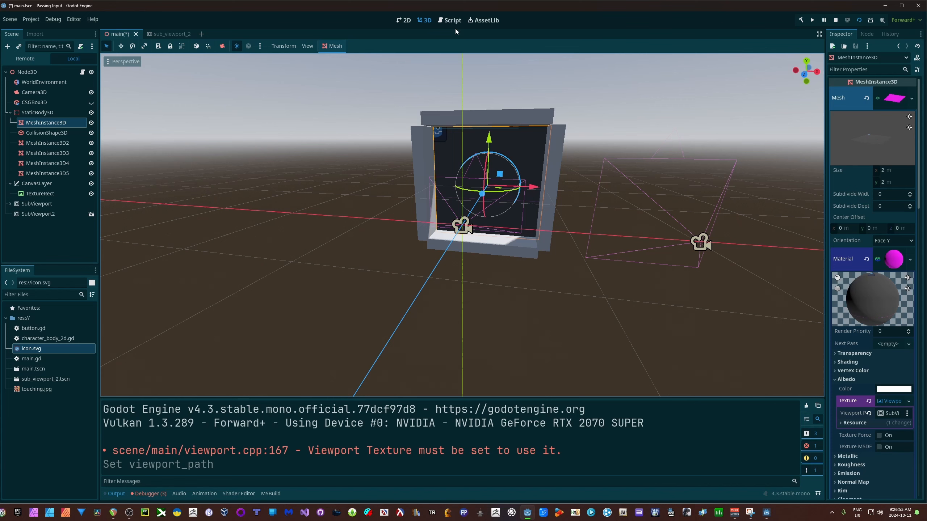
{"action": "left_click", "coordinate": [451, 20]}
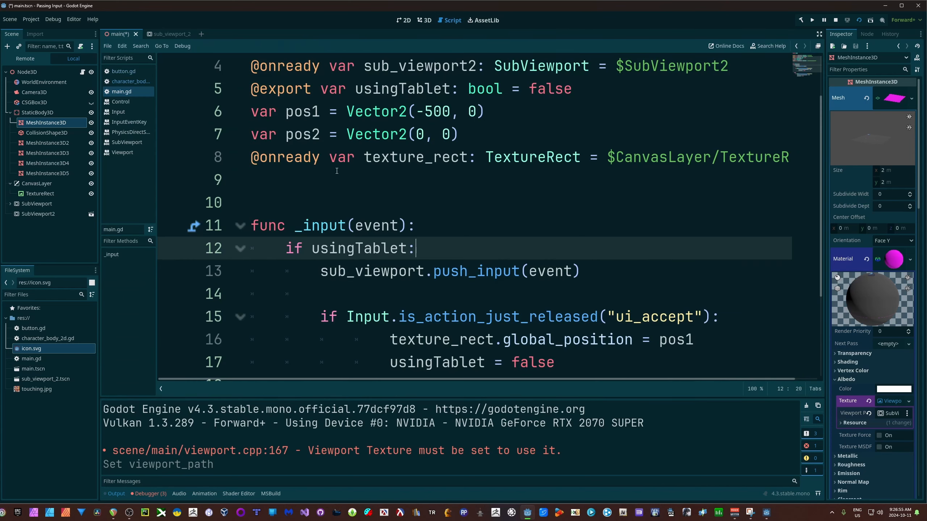
Change main.gd line 13 to sub_viewport2.push_input(event) and run the project again.
{"action": "left_click", "coordinate": [425, 271]}
{"action": "type", "text": "2"}
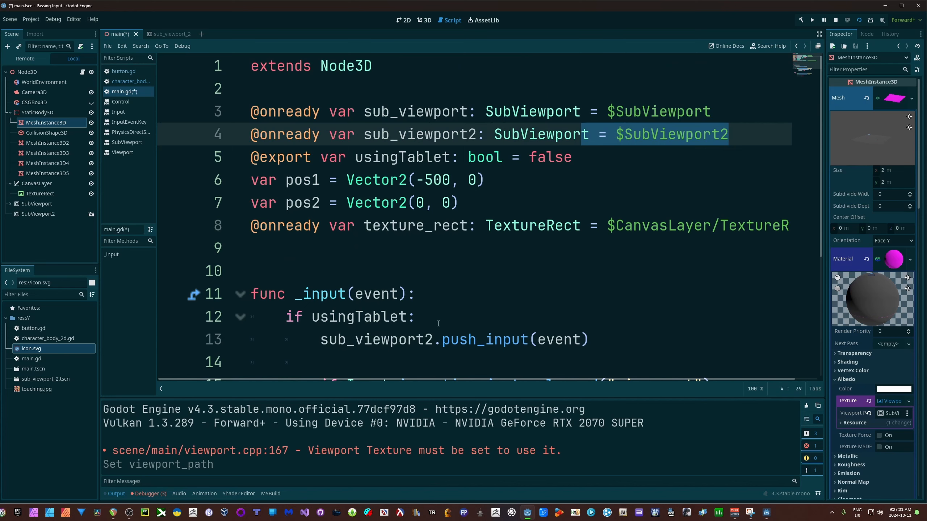
{"action": "scroll", "scroll_direction": "down", "scroll_amount": 3}
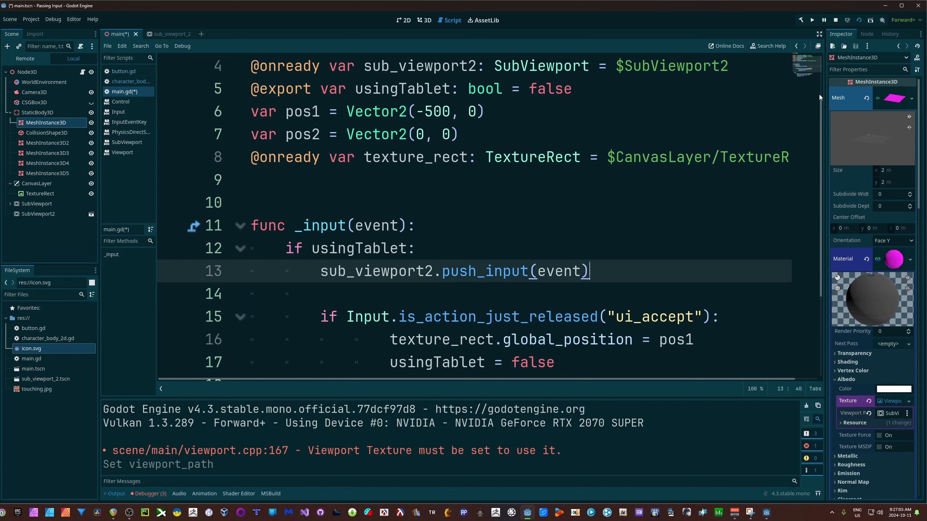
{"action": "left_click", "coordinate": [857, 19]}
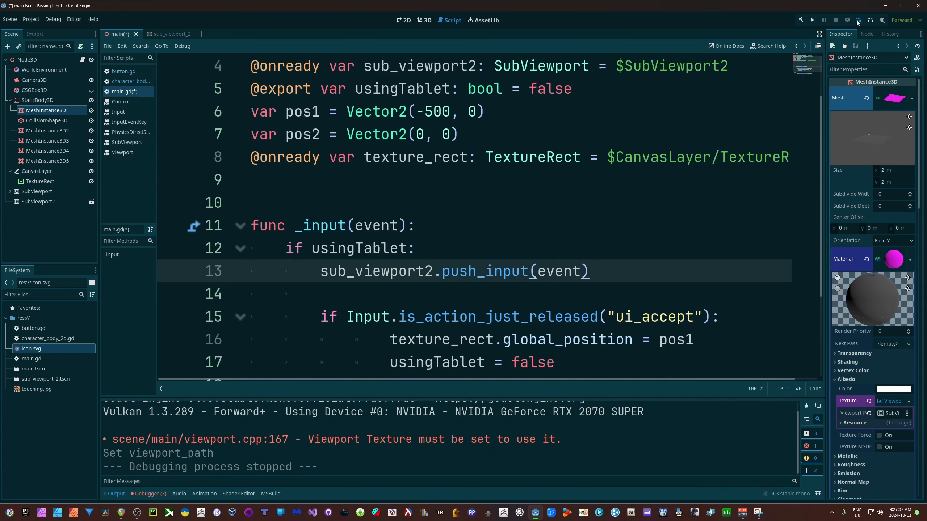
{"action": "left_click", "coordinate": [834, 20]}
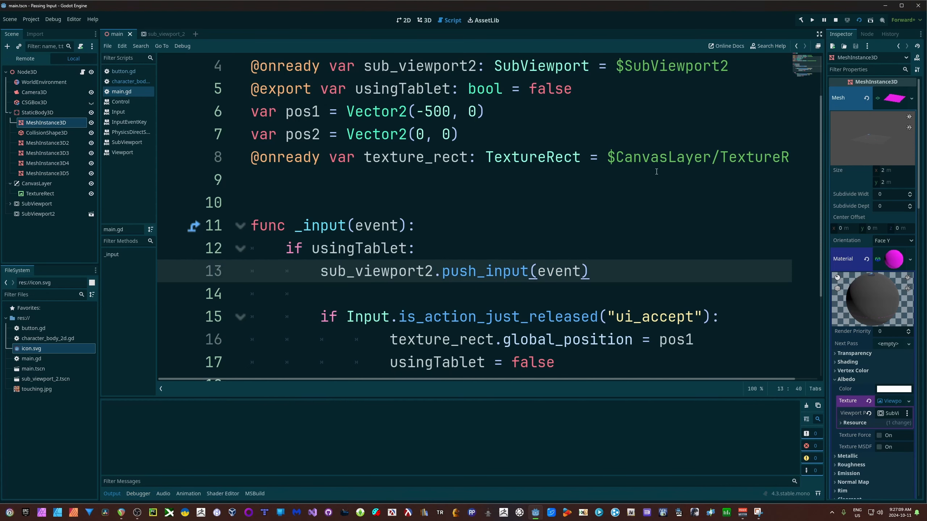
{"action": "left_click", "coordinate": [812, 19]}
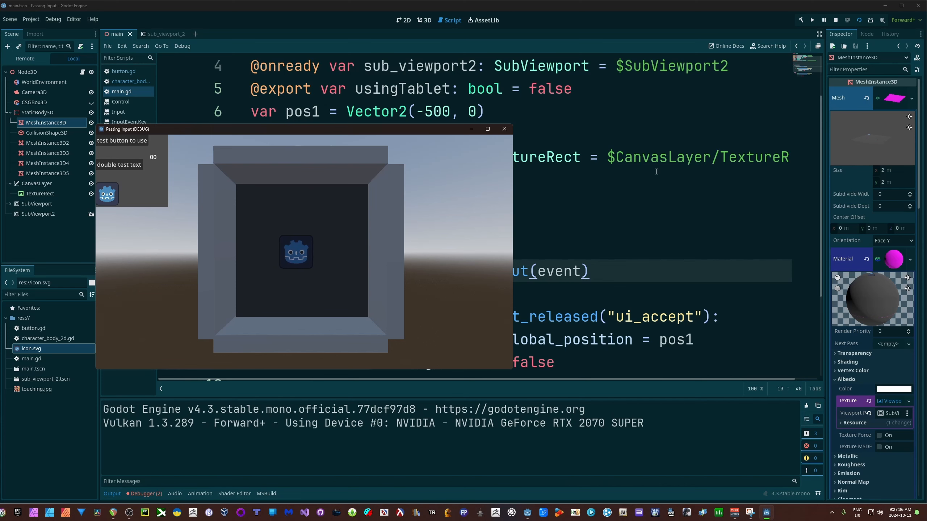
{"action": "left_click", "coordinate": [504, 129]}
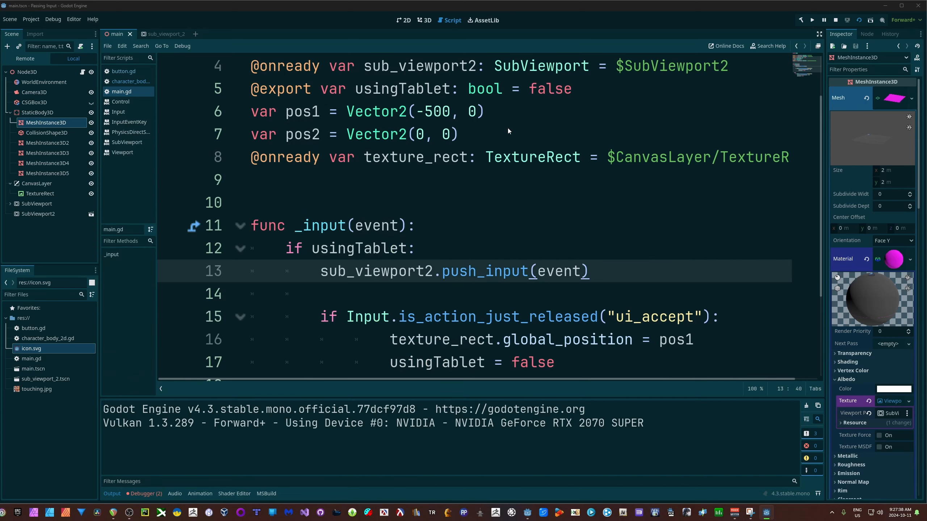
{"action": "left_click", "coordinate": [834, 19]}
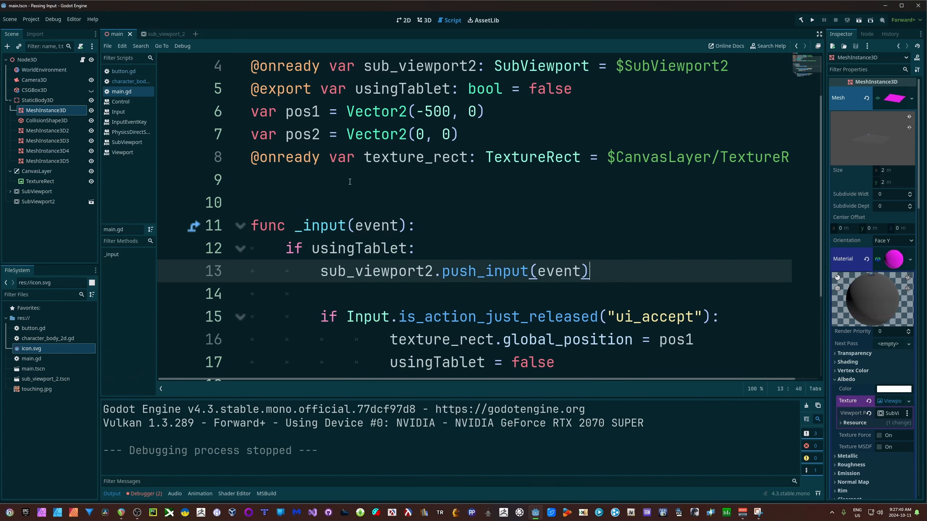
{"action": "mouse_move", "coordinate": [362, 216]}
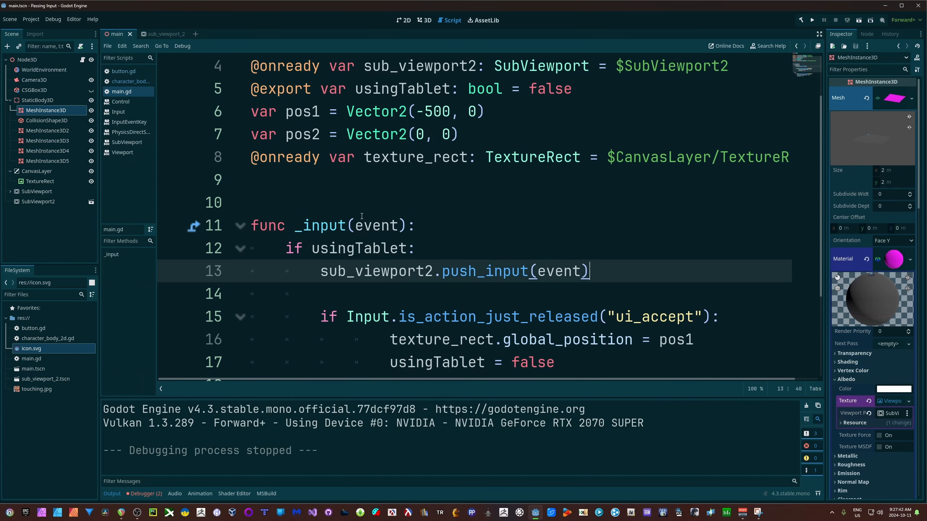
{"action": "left_click", "coordinate": [329, 225]}
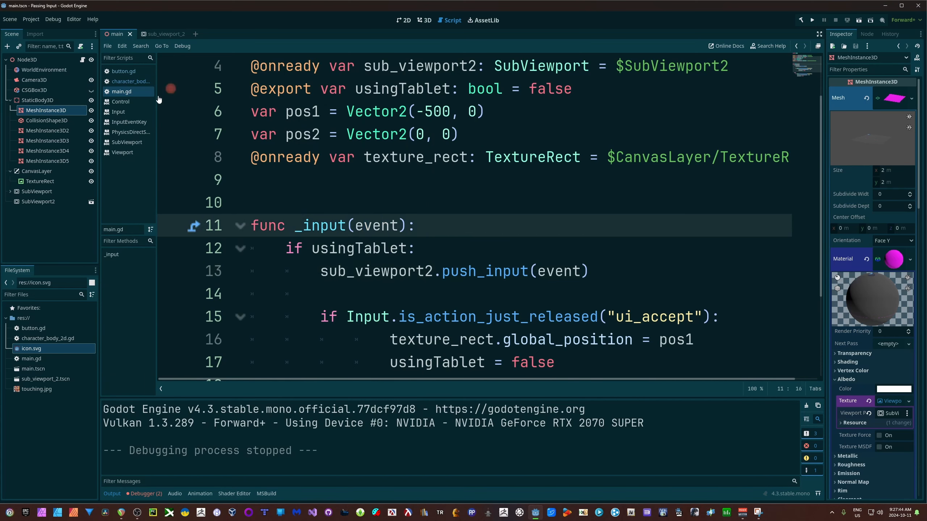
Walk through character_body_2d.gd: _input's arrow-key press/release velocity and the move_and_slide call.
{"action": "left_click", "coordinate": [129, 81]}
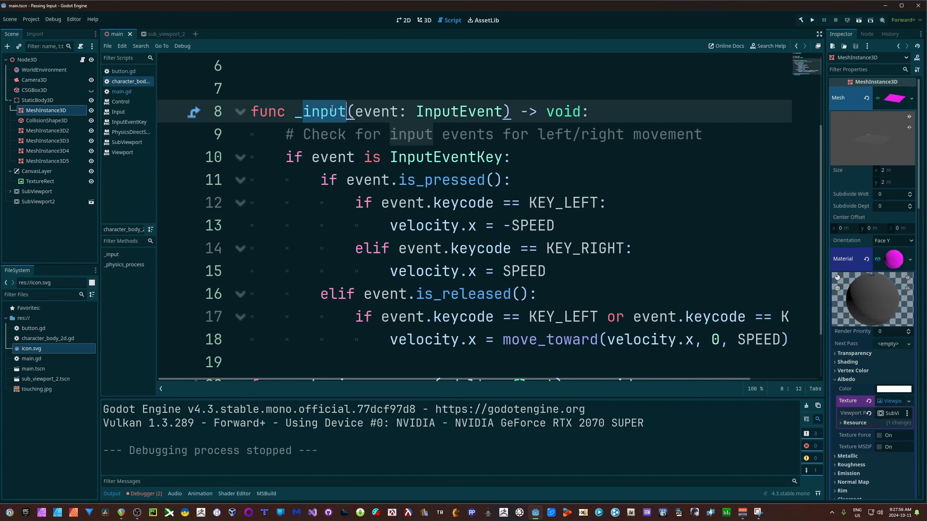
{"action": "left_click", "coordinate": [372, 111]}
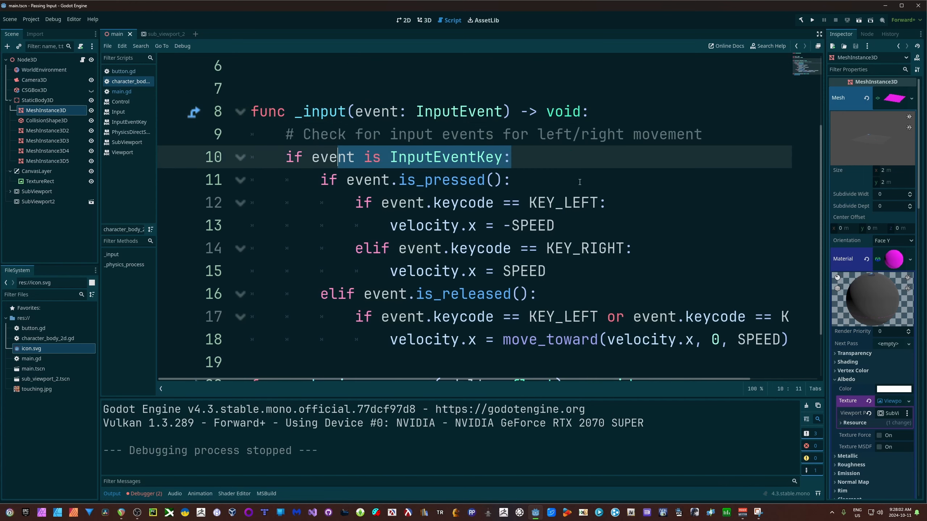
{"action": "left_click", "coordinate": [413, 179]}
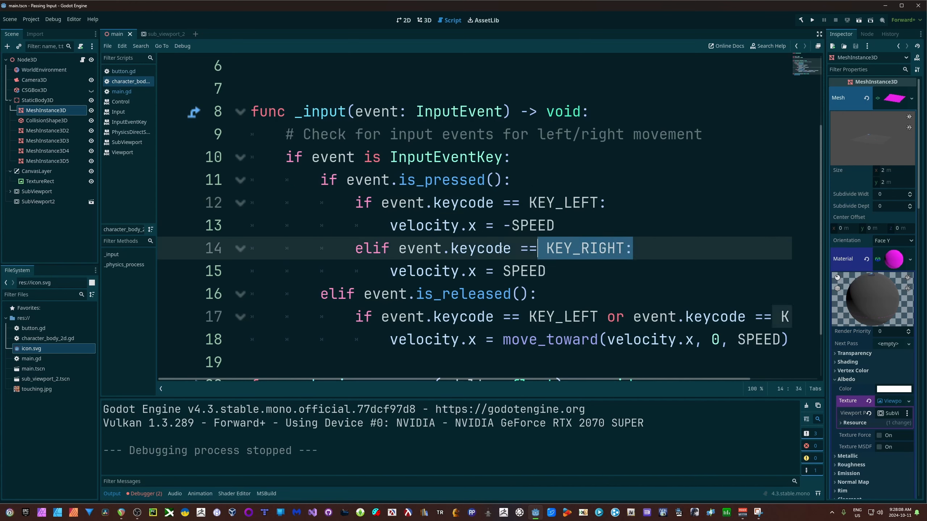
{"action": "scroll", "scroll_direction": "down", "scroll_amount": 3}
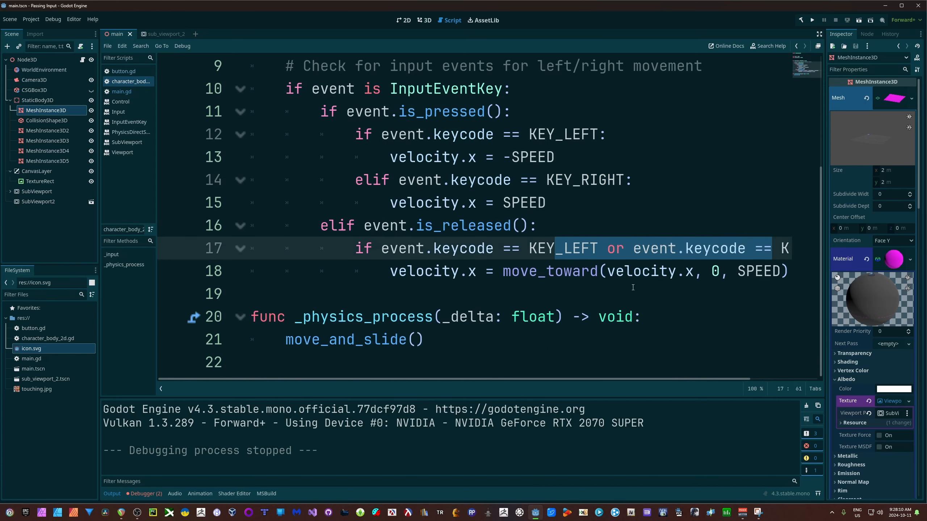
{"action": "left_click", "coordinate": [481, 293]}
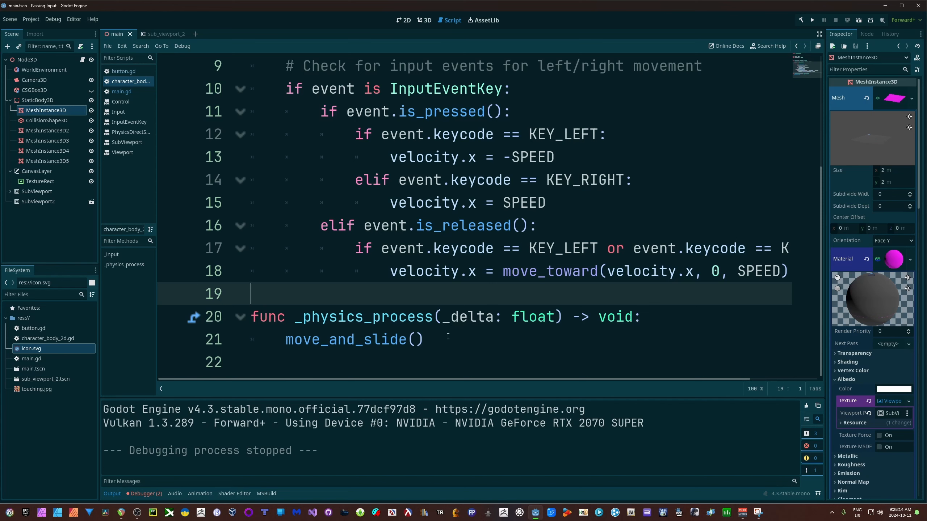
{"action": "double_click", "coordinate": [353, 339]}
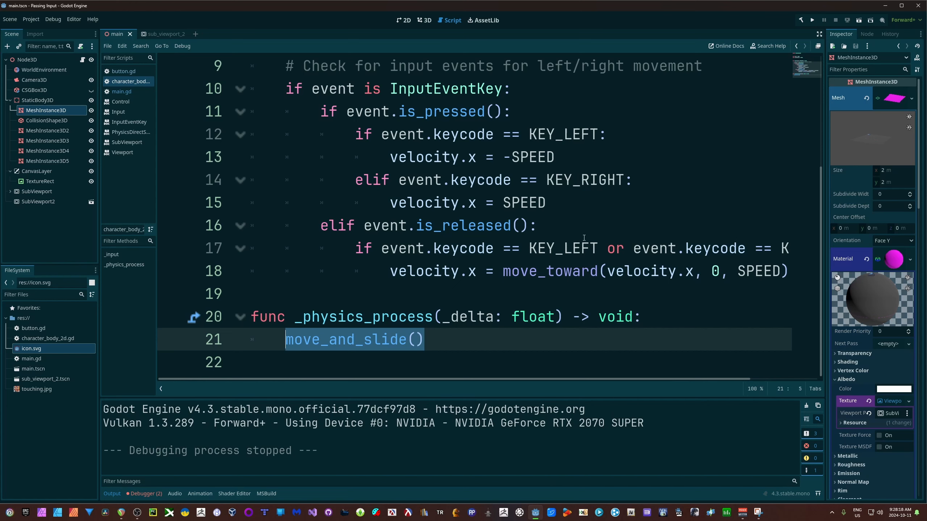
{"action": "scroll", "scroll_direction": "up", "scroll_amount": 3}
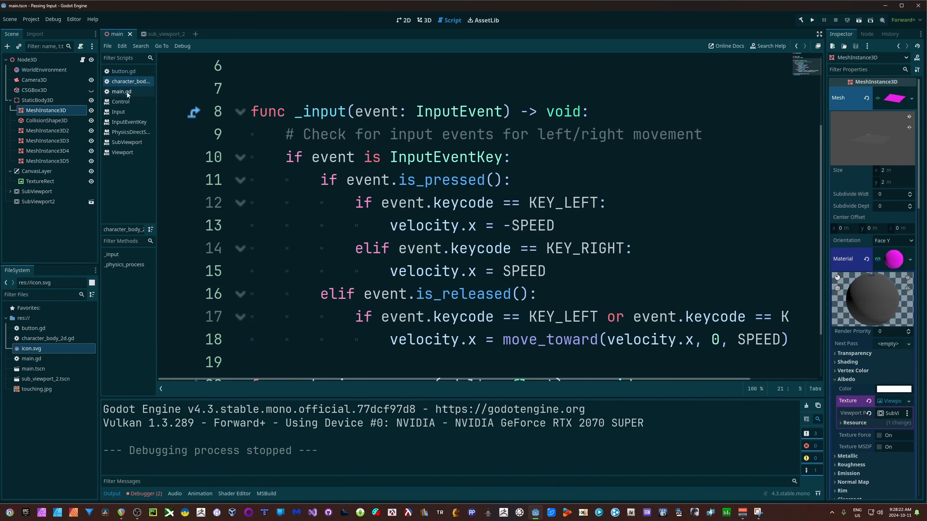
Test-run character movement, then reopen main.gd and highlight sub_viewport2.push_input.
{"action": "left_click", "coordinate": [811, 20]}
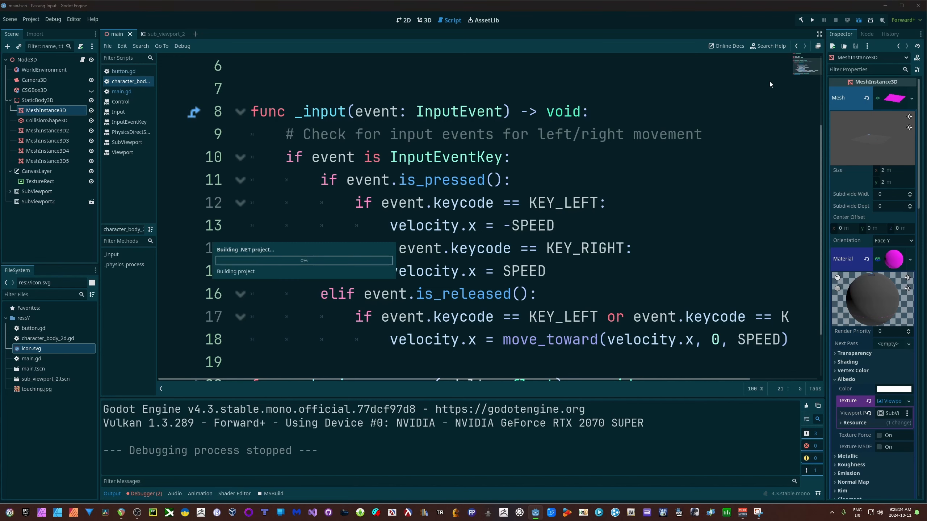
{"action": "left_click", "coordinate": [811, 20]}
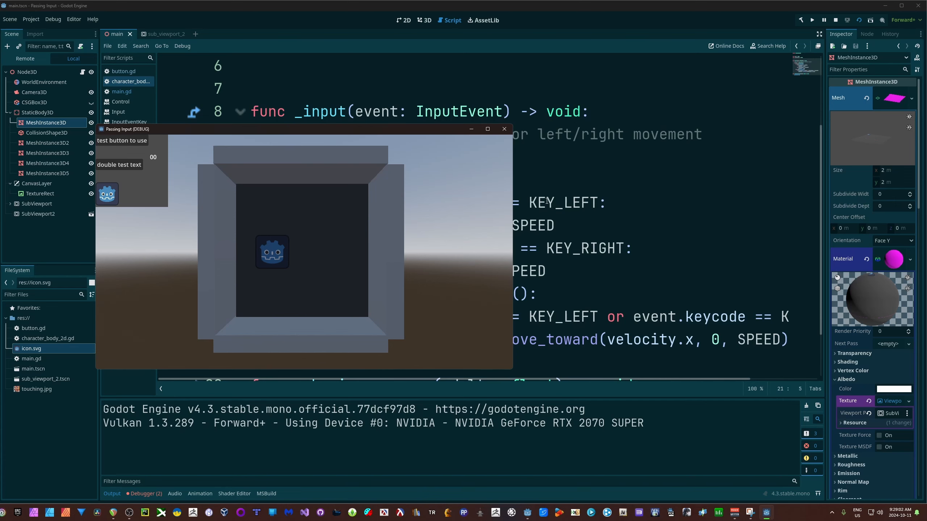
{"action": "mouse_move", "coordinate": [533, 89]}
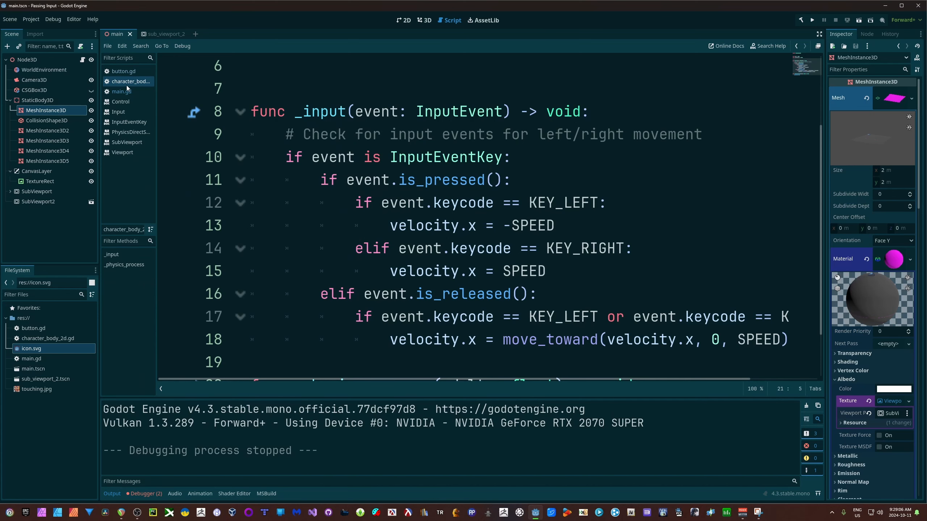
{"action": "left_click", "coordinate": [121, 91]}
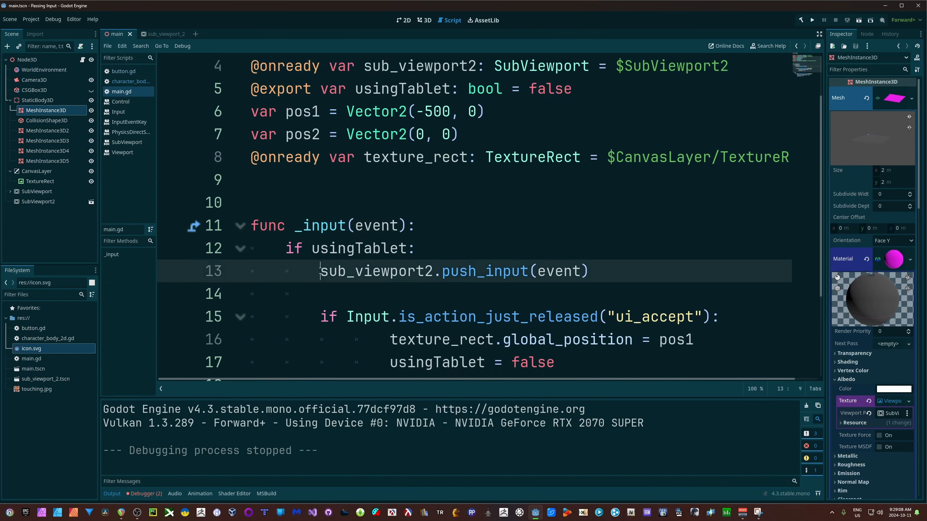
{"action": "double_click", "coordinate": [376, 271]}
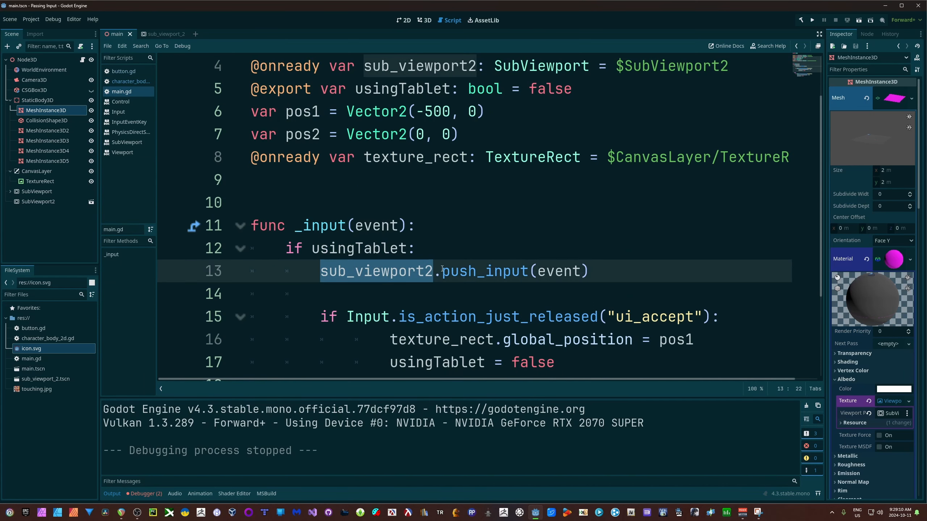
{"action": "double_click", "coordinate": [484, 271]}
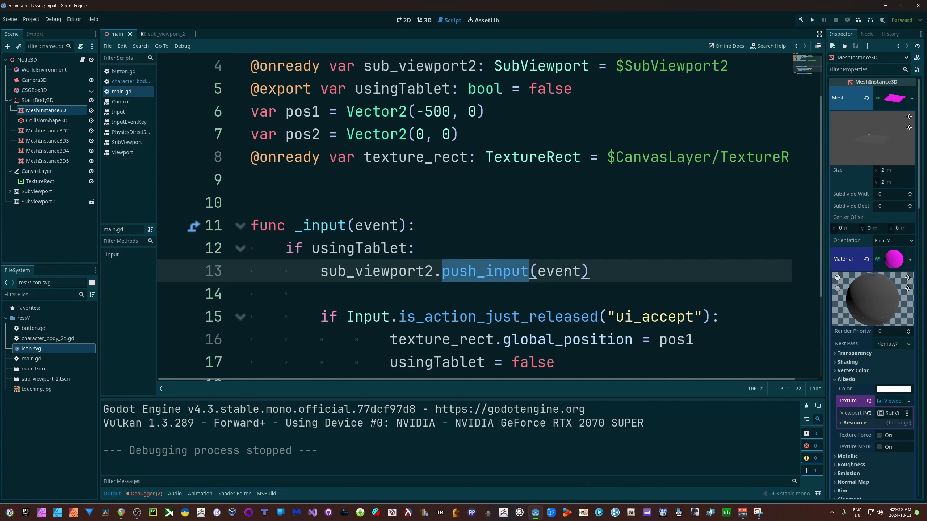